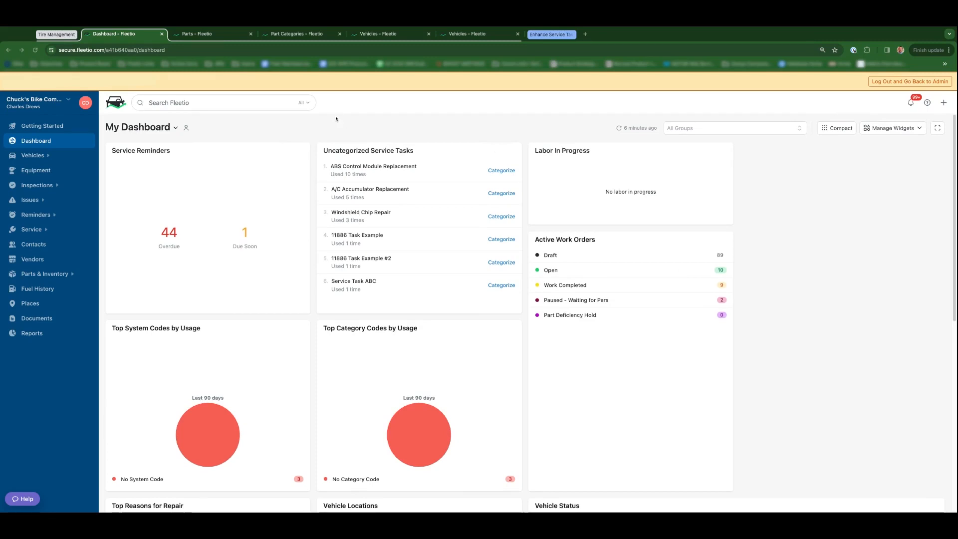
# - Start a new part from the Parts list and set its Category to Tires
pyautogui.click(196, 34)
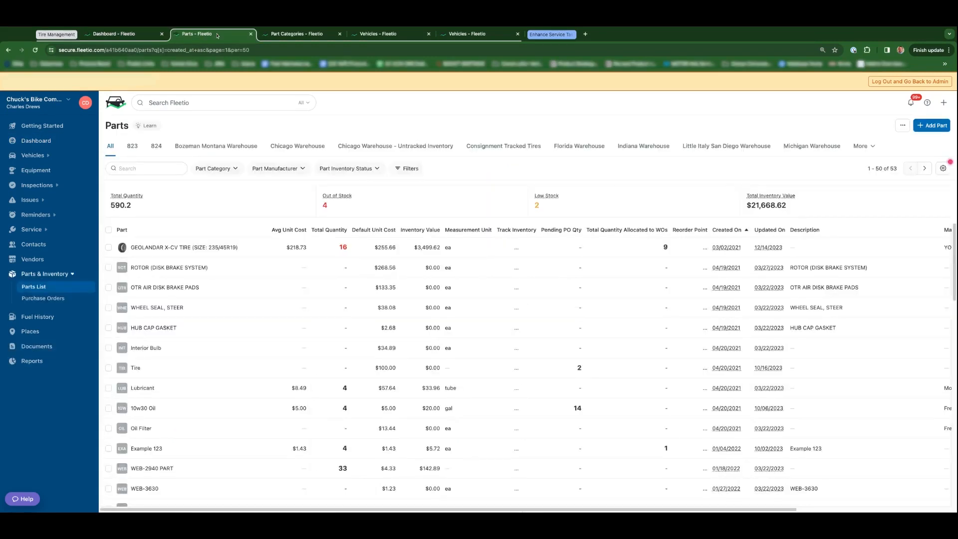
pyautogui.click(932, 125)
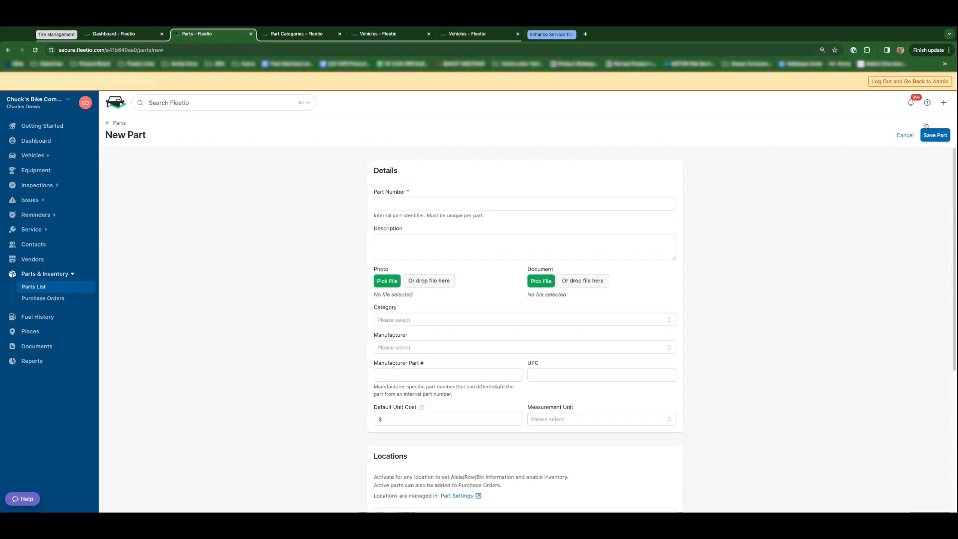
pyautogui.click(523, 319)
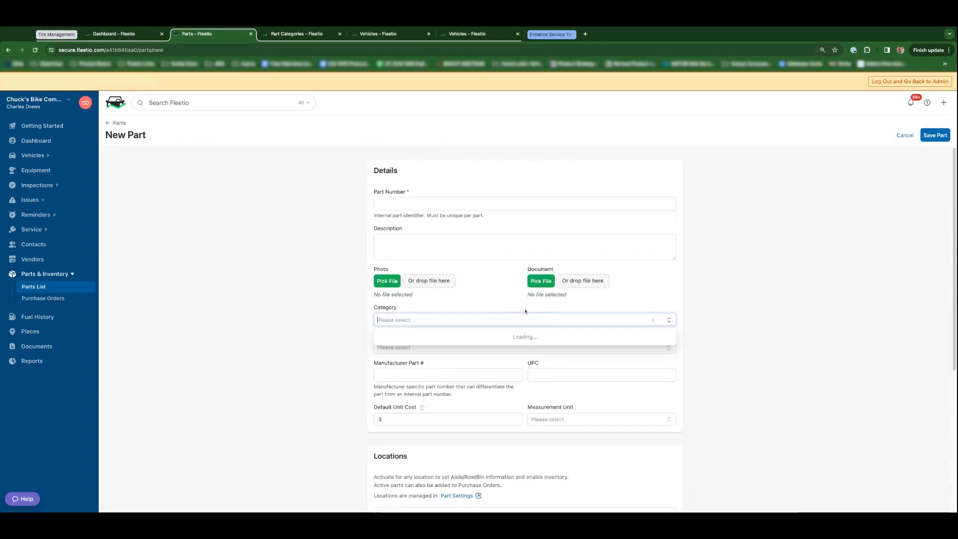
pyautogui.click(523, 319)
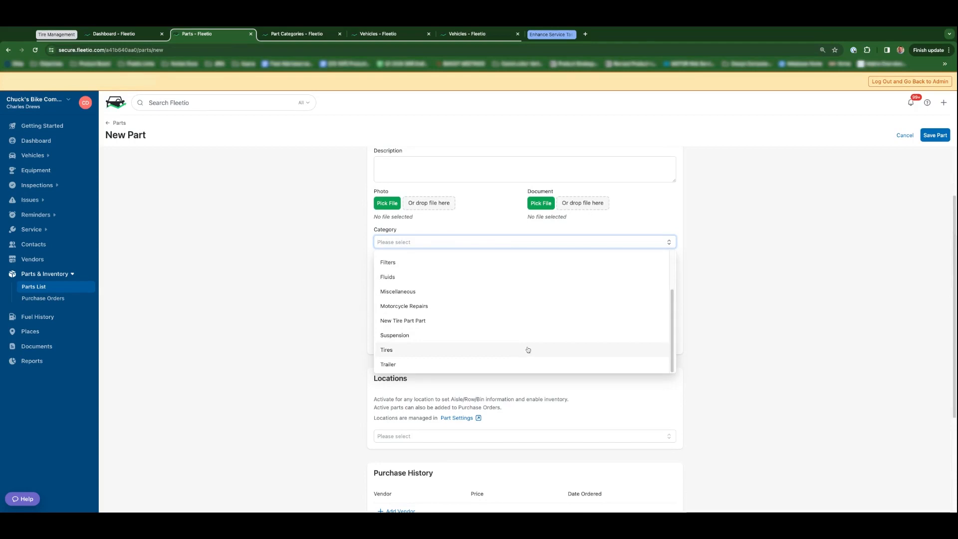
pyautogui.click(386, 349)
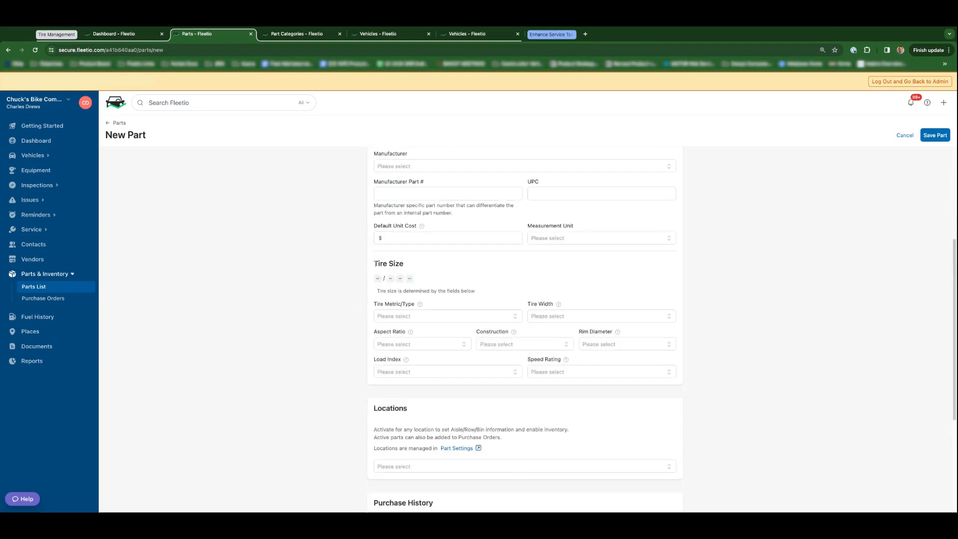
pyautogui.moveTo(707, 350)
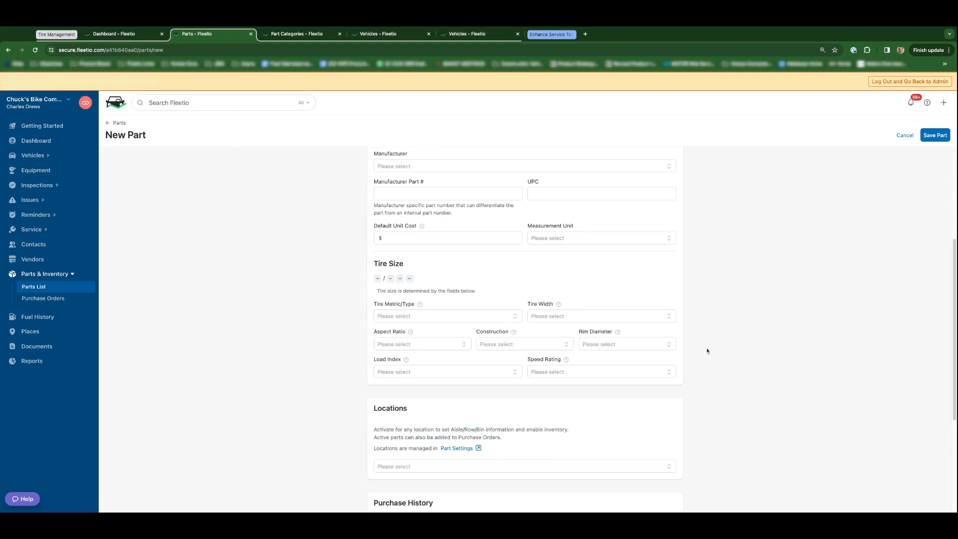
pyautogui.moveTo(552, 324)
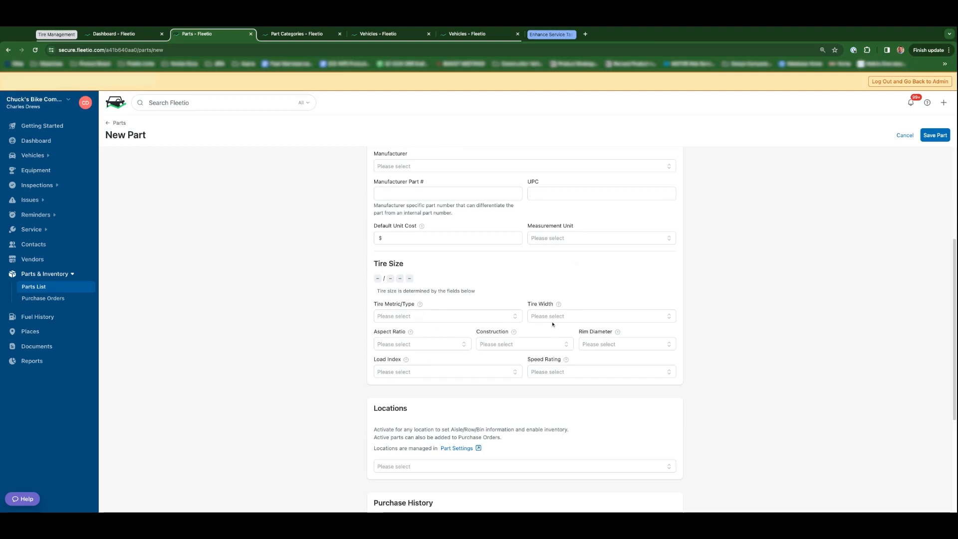
pyautogui.moveTo(602, 346)
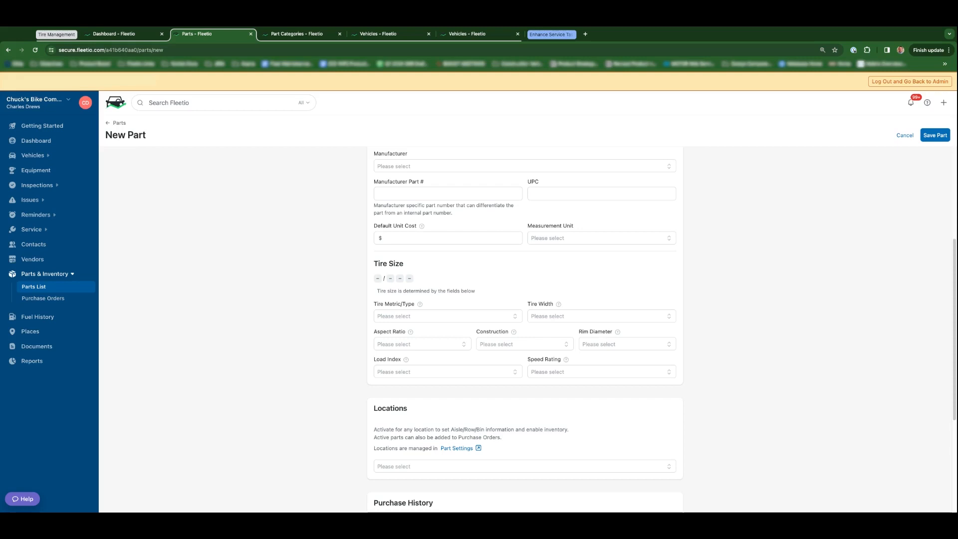
pyautogui.moveTo(272, 44)
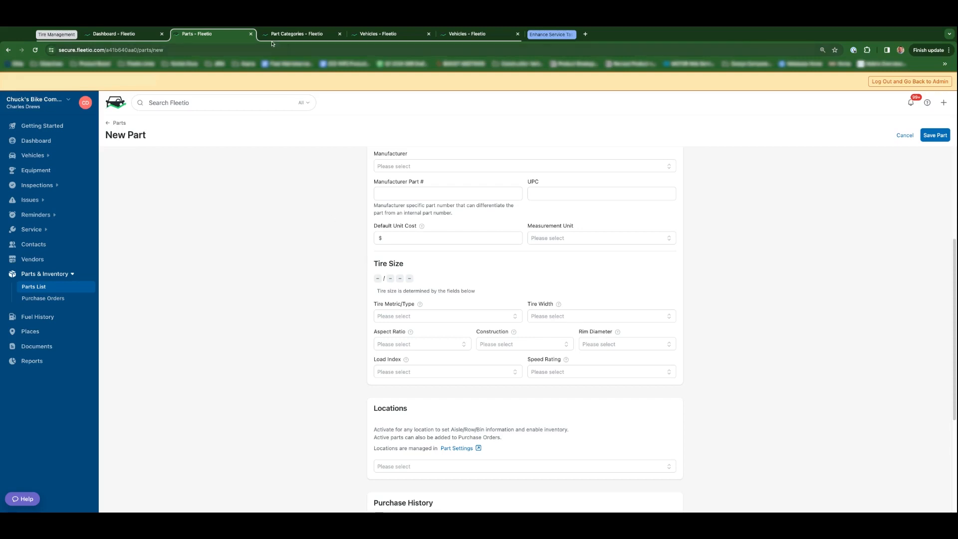
# - Create a 'Tires Miscellaneous' part category marked as a tire category, then return to Parts
pyautogui.click(299, 33)
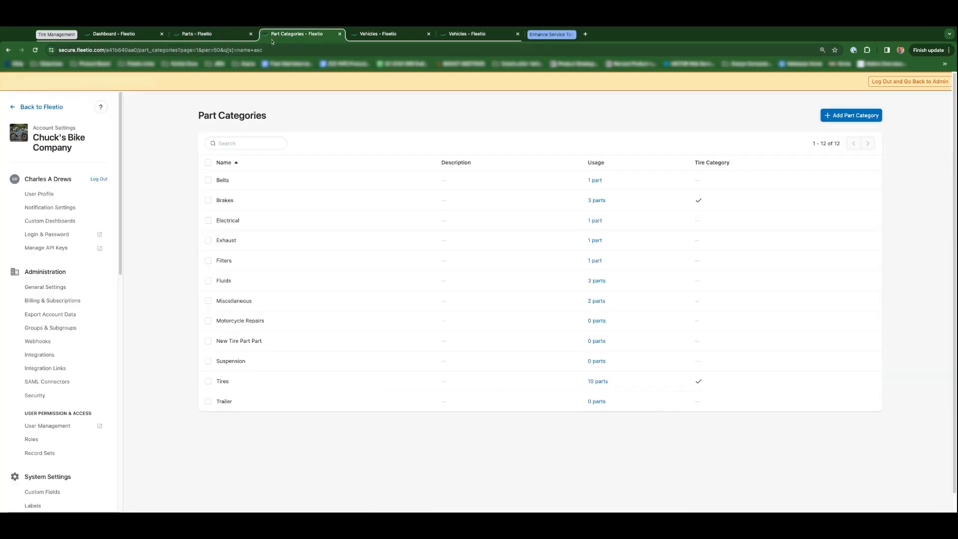
pyautogui.moveTo(400, 259)
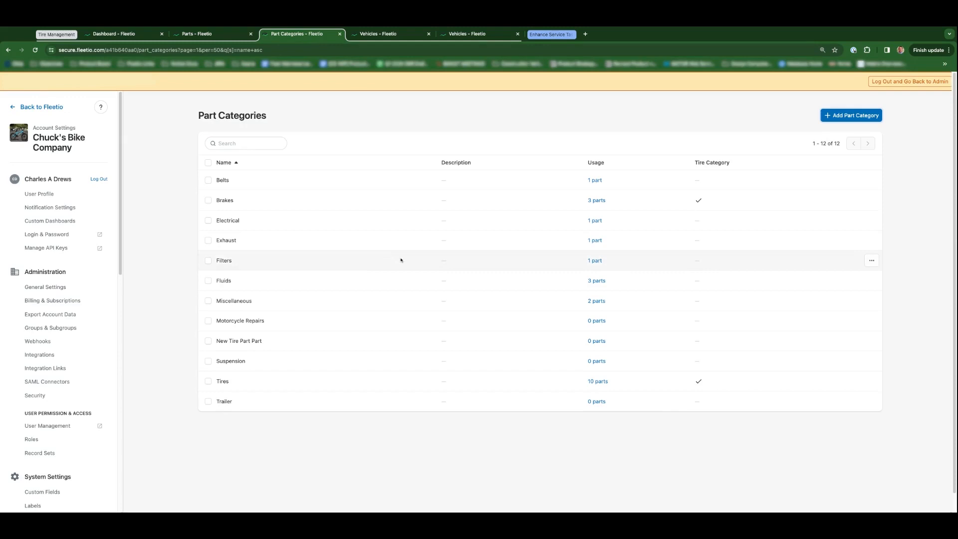
pyautogui.moveTo(220, 389)
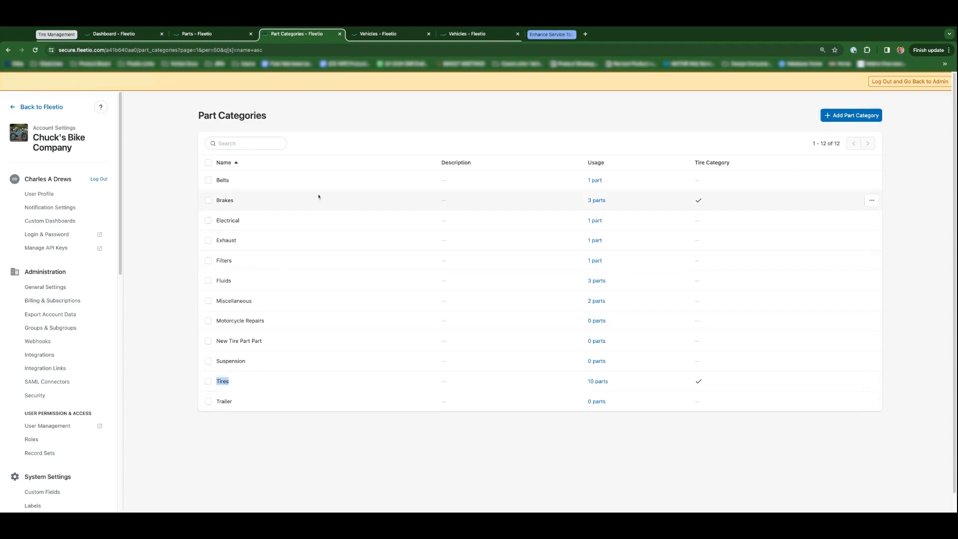
pyautogui.click(850, 115)
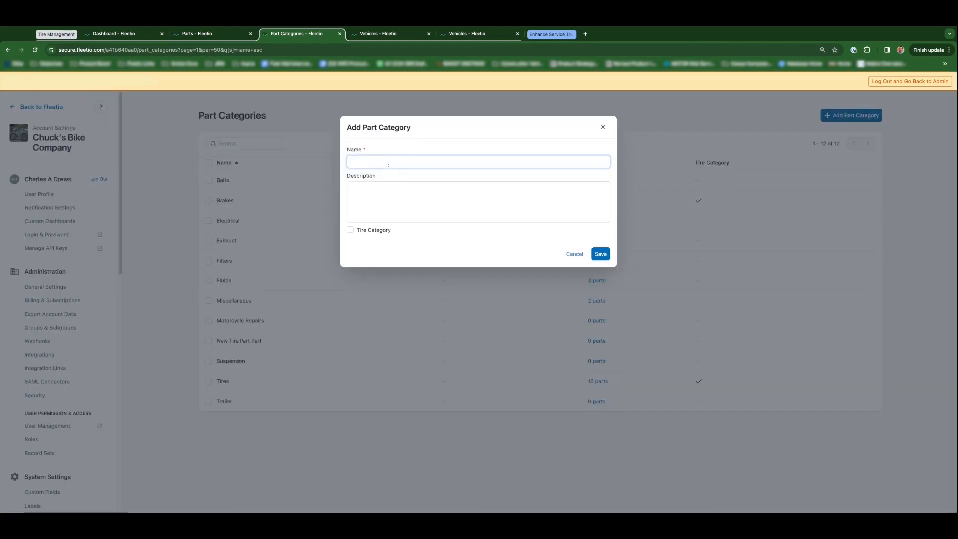
pyautogui.write('Tires M')
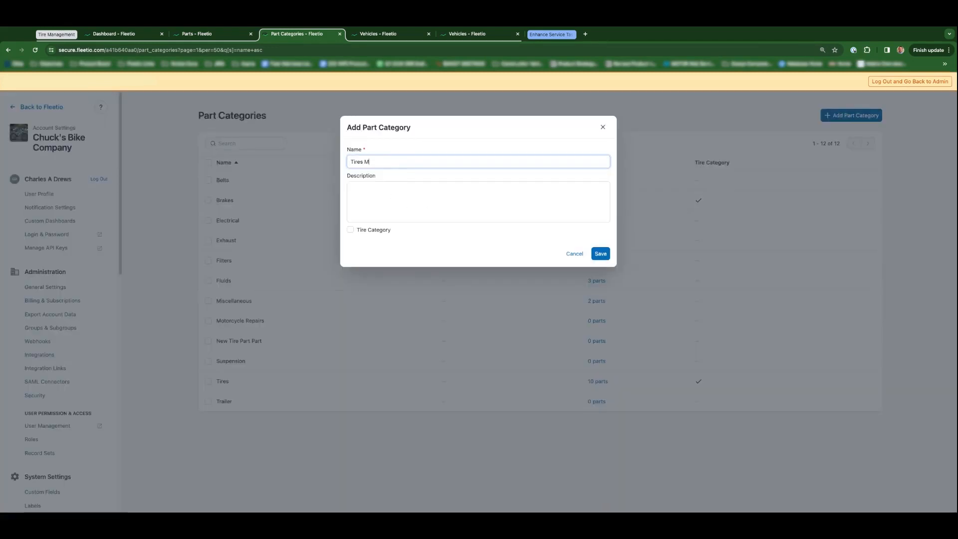
pyautogui.write('iscel')
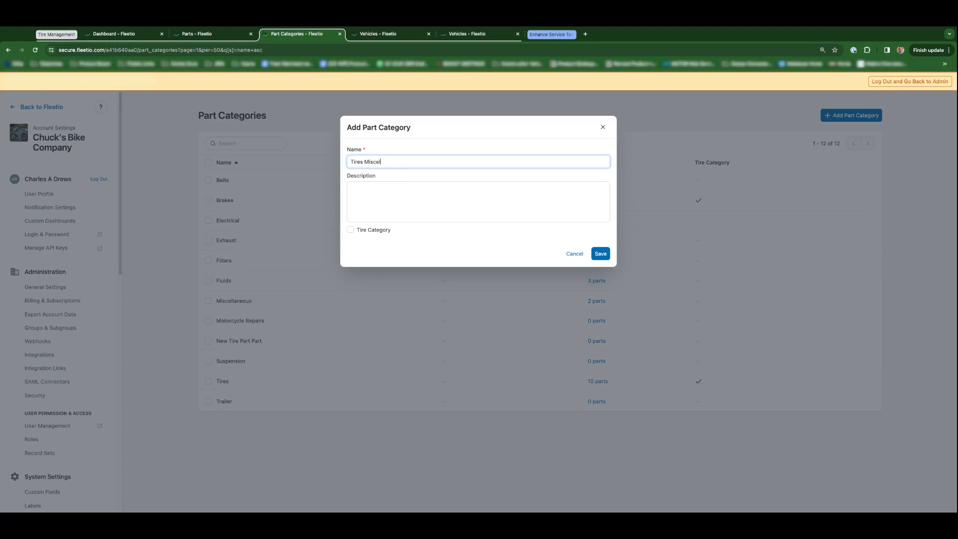
pyautogui.write('laneous')
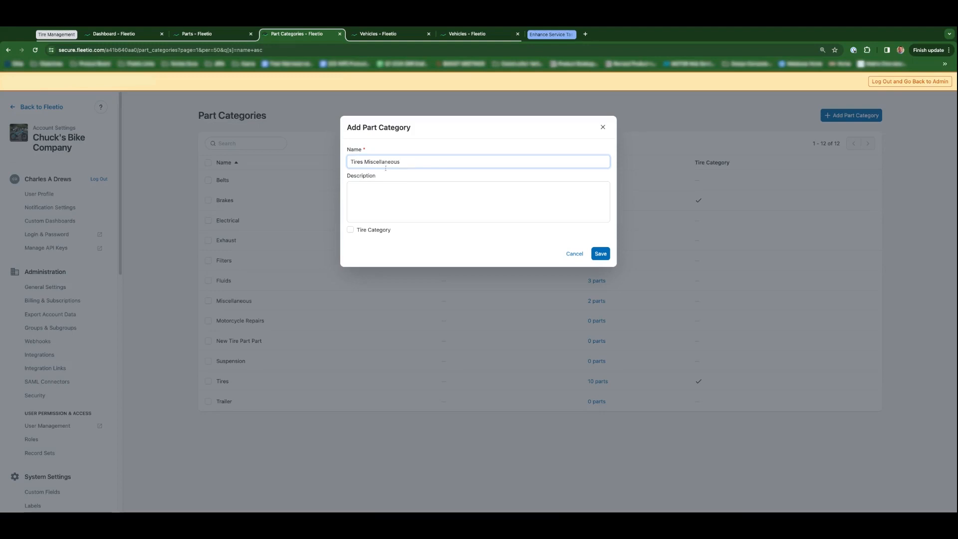
pyautogui.moveTo(358, 245)
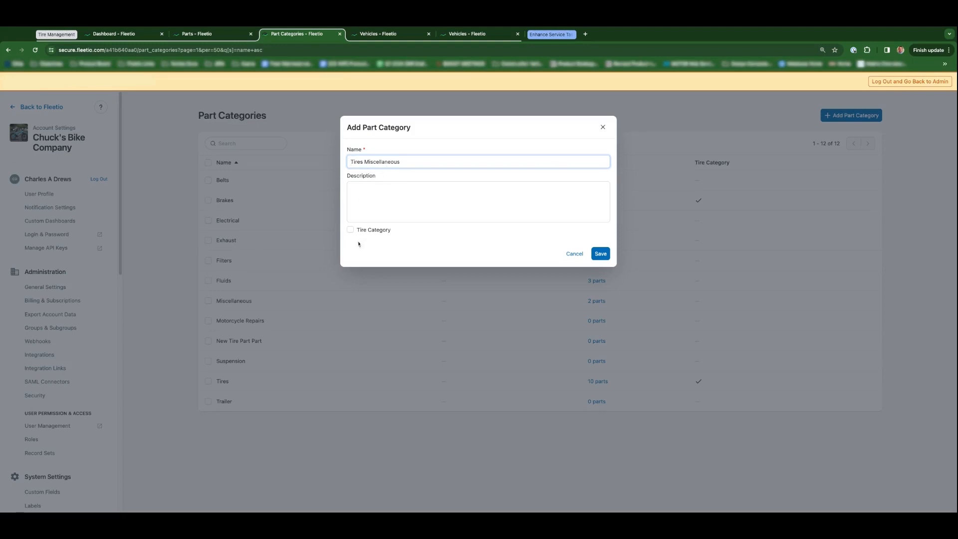
pyautogui.click(350, 229)
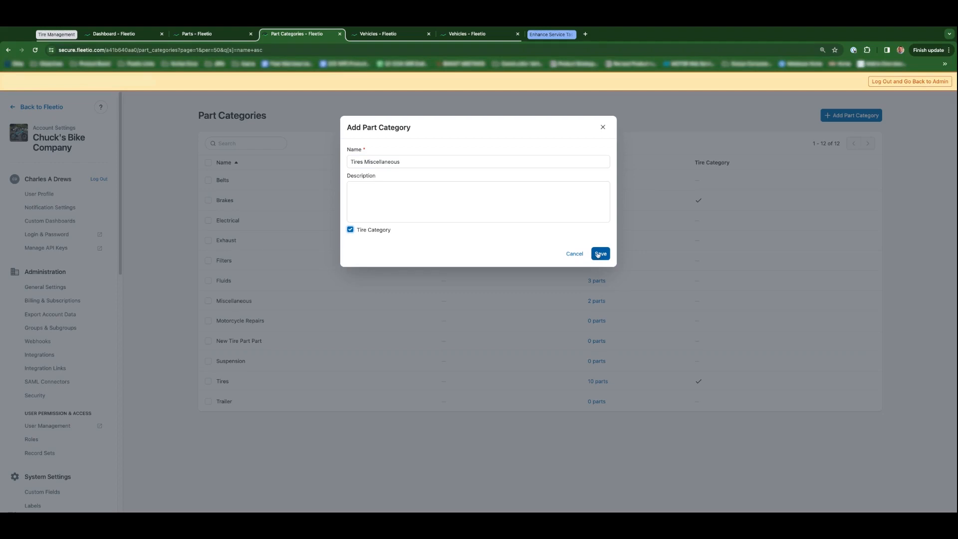
pyautogui.click(599, 254)
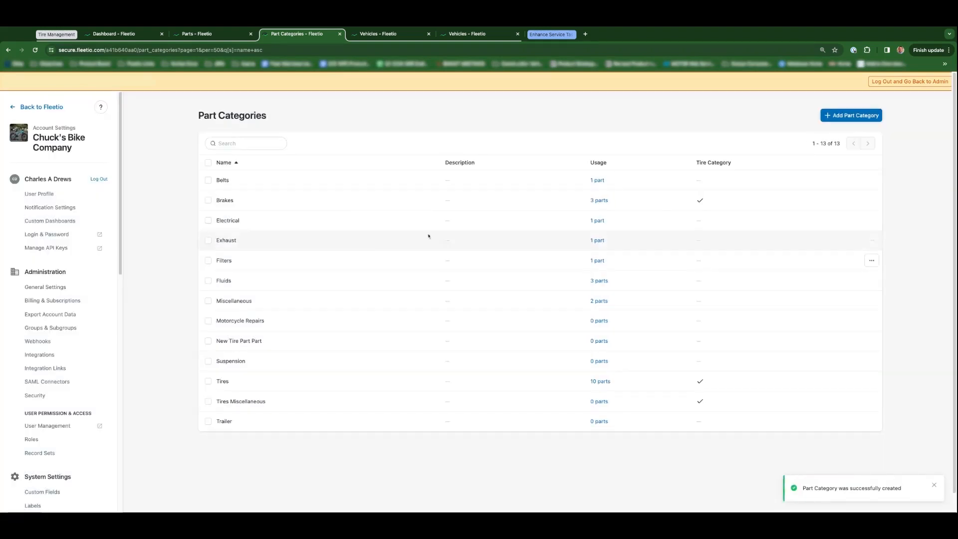
pyautogui.moveTo(222, 179)
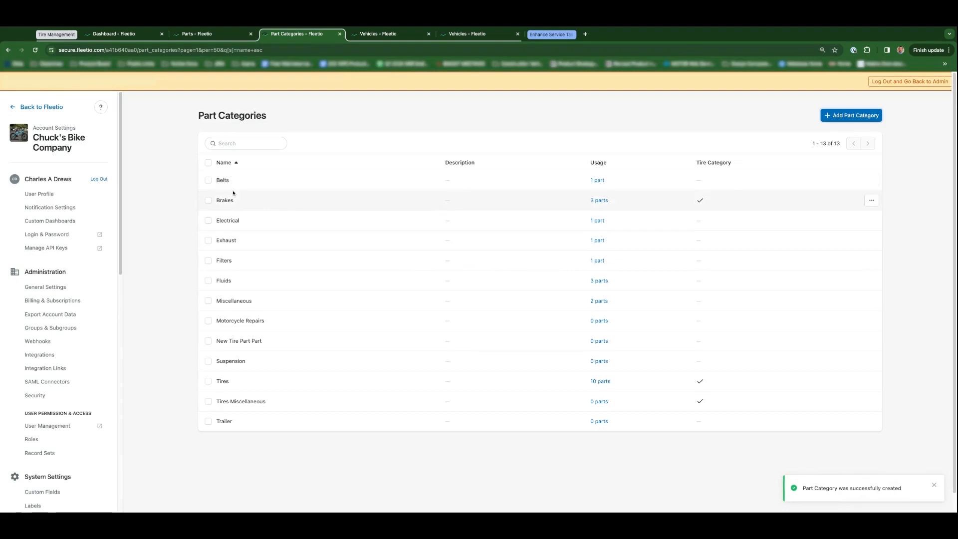
pyautogui.click(195, 34)
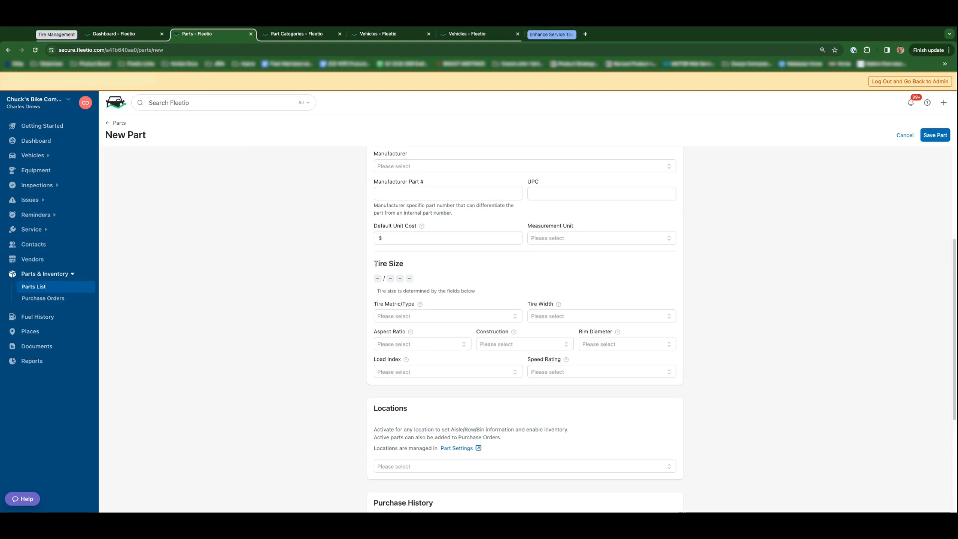
pyautogui.moveTo(312, 47)
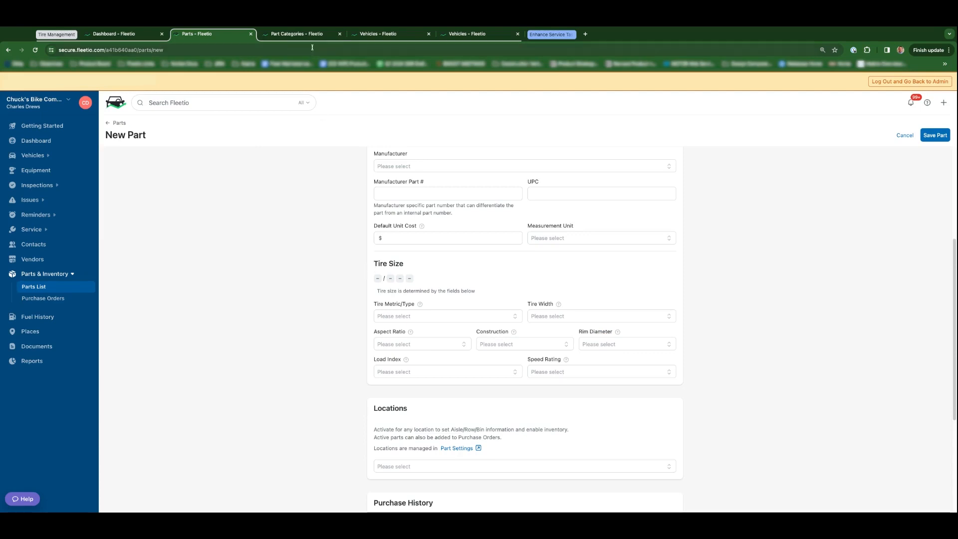
# - Open GMC Sierra 2500HD Unit 7209 from the vehicle list and view its Tire Management tab
pyautogui.click(378, 33)
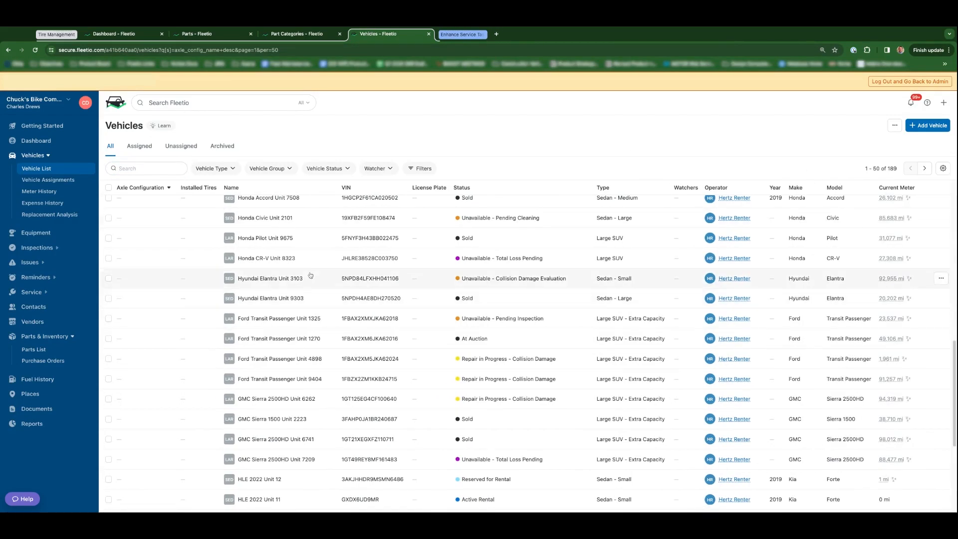
pyautogui.click(275, 458)
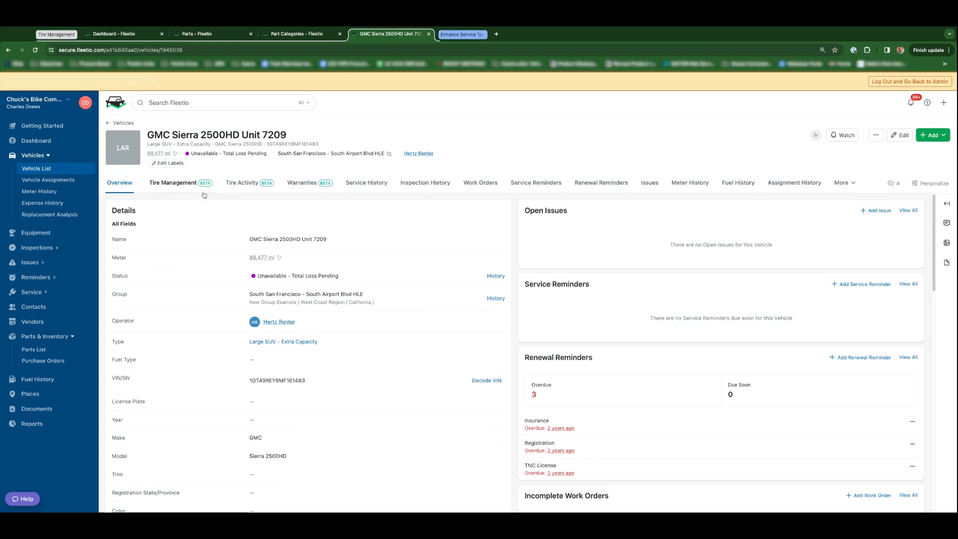
pyautogui.click(173, 182)
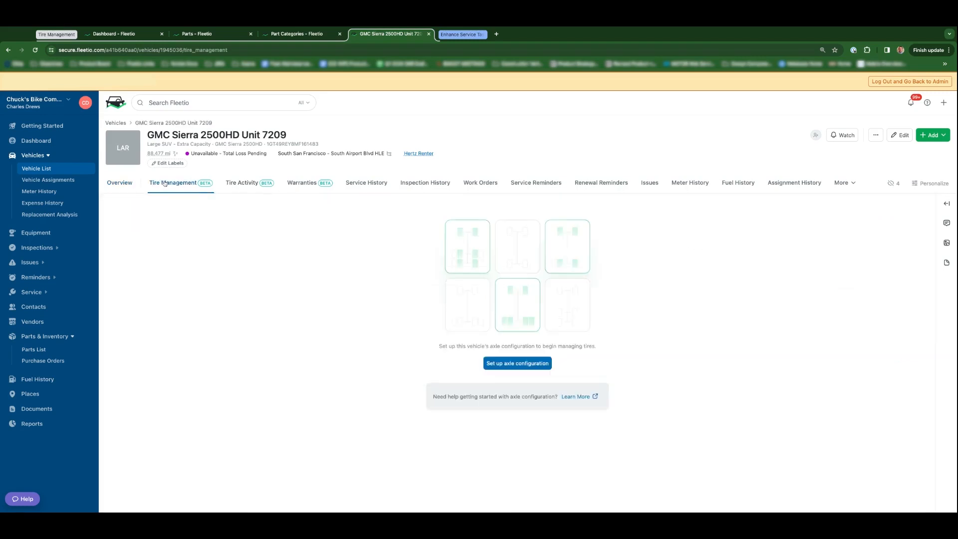
pyautogui.moveTo(444, 242)
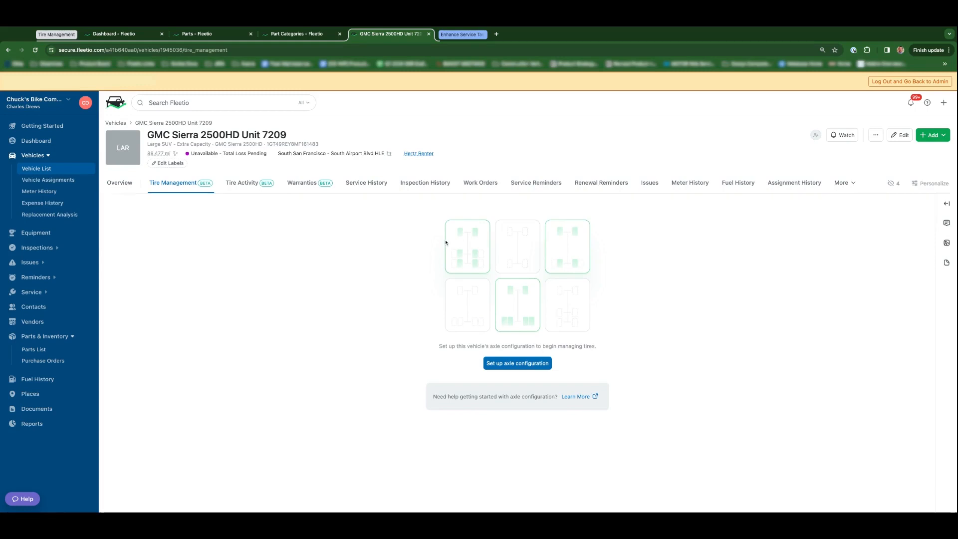
pyautogui.moveTo(446, 244)
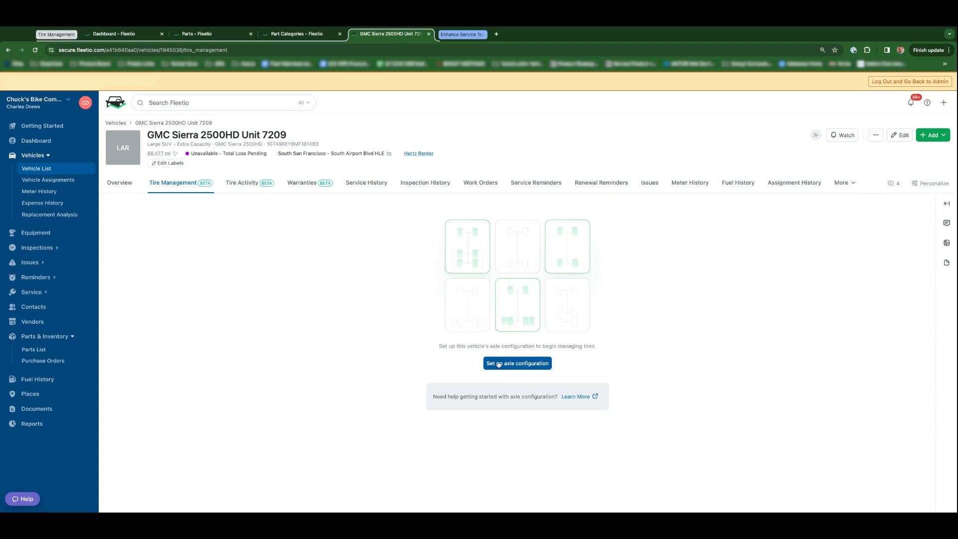
# - Save a 4x2 RWD (Dually) axle configuration for Unit 7209 using 'I know my axle configuration'
pyautogui.click(517, 362)
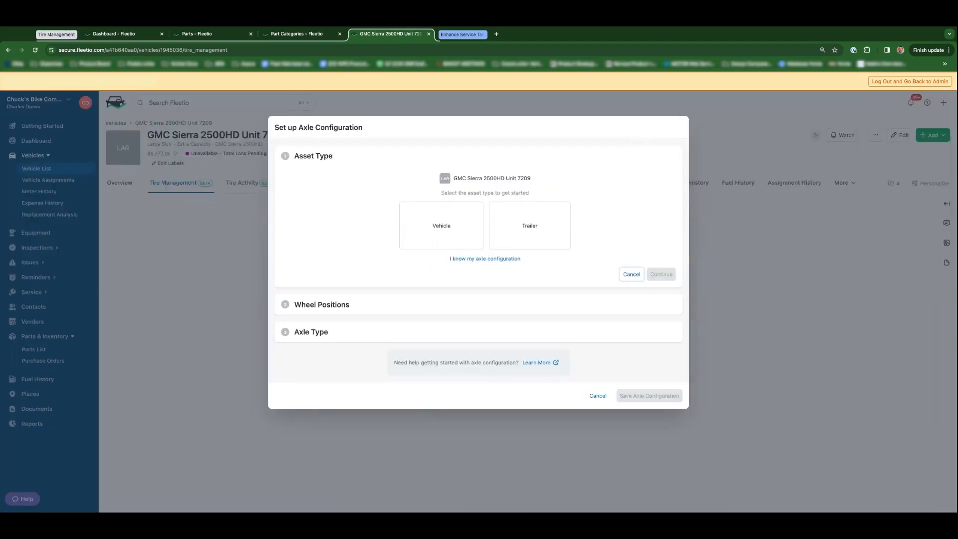
pyautogui.moveTo(441, 225)
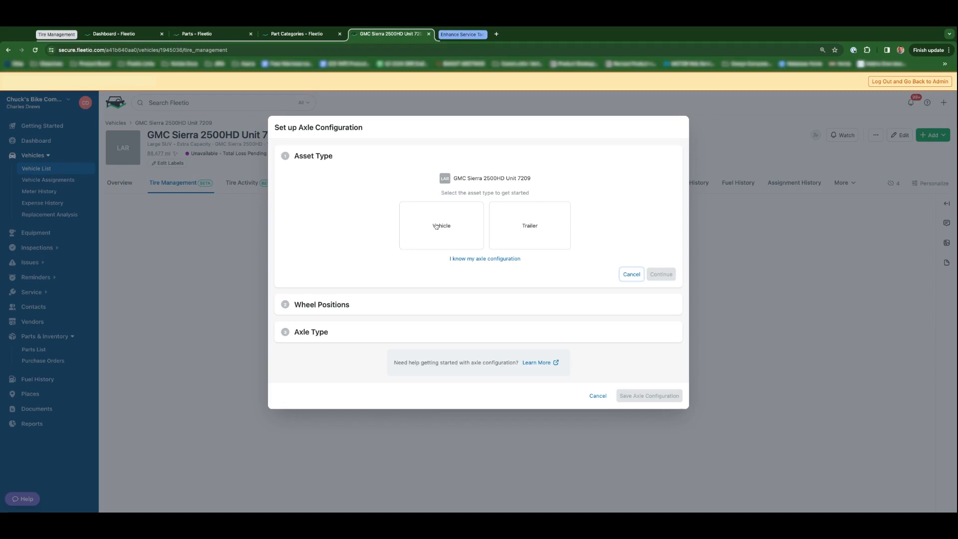
pyautogui.moveTo(513, 234)
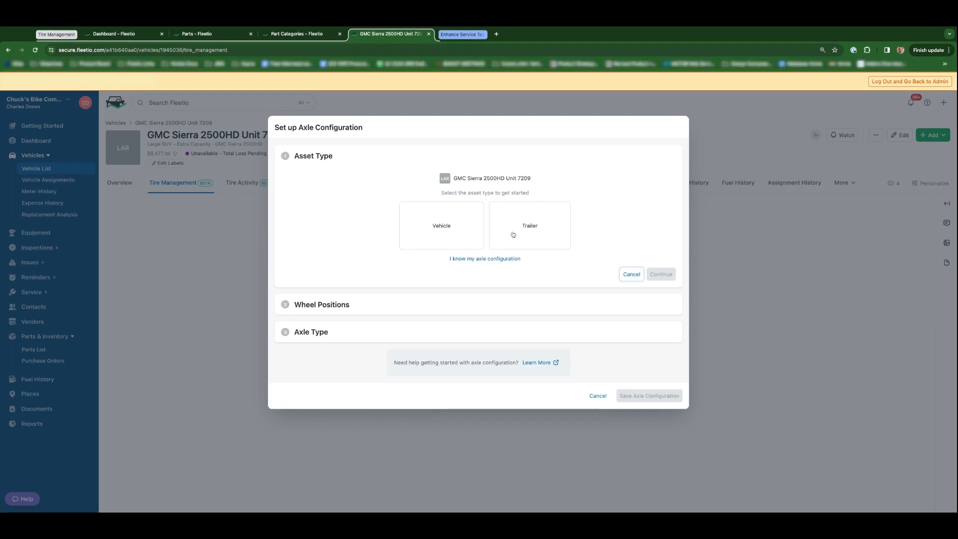
pyautogui.click(483, 258)
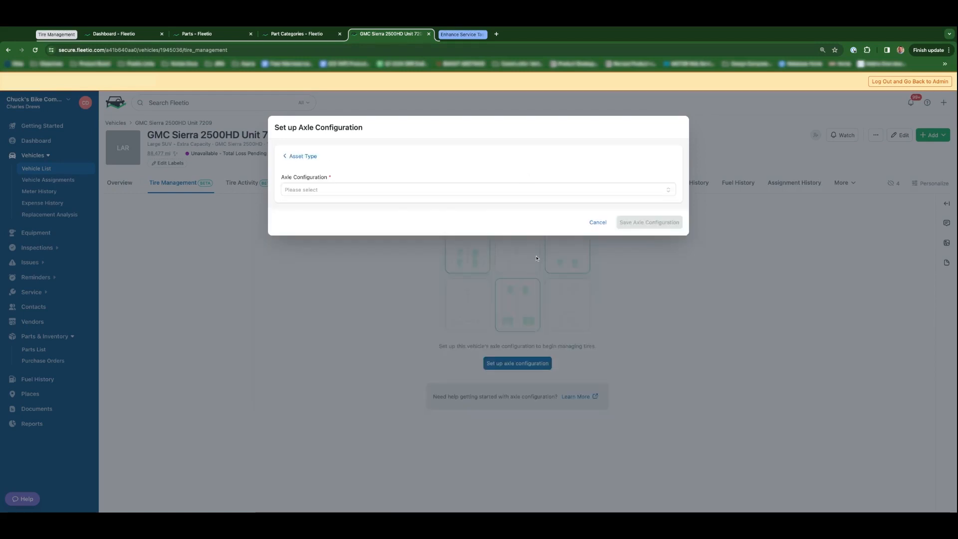
pyautogui.click(475, 190)
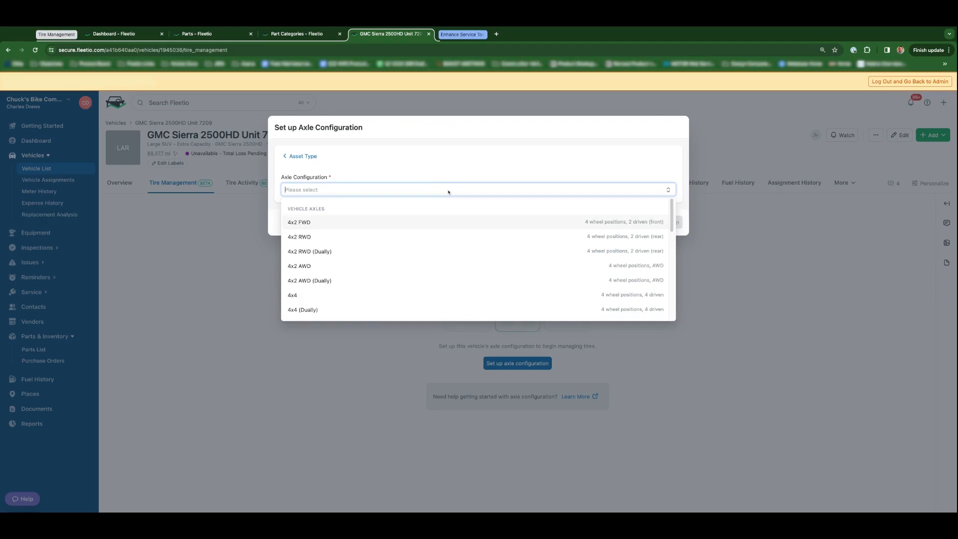
pyautogui.moveTo(479, 215)
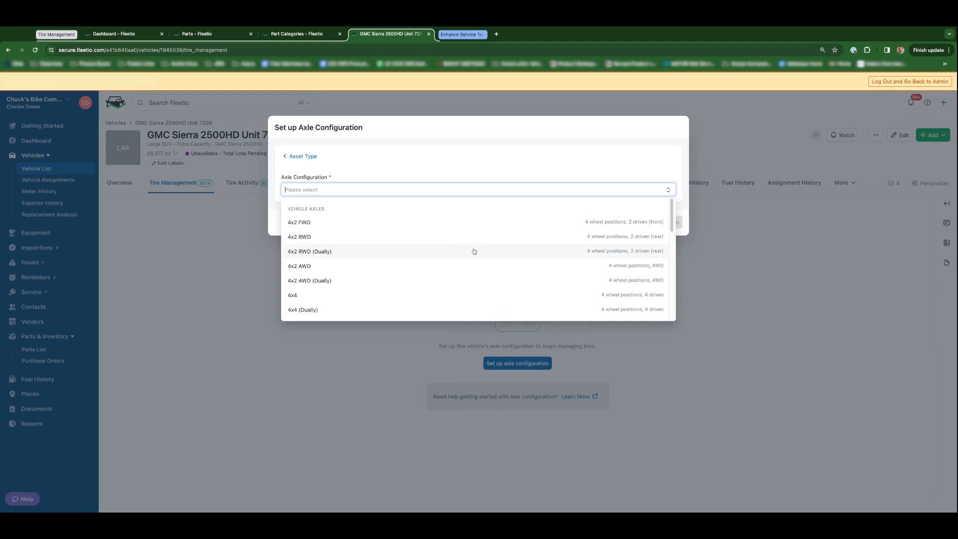
pyautogui.click(310, 251)
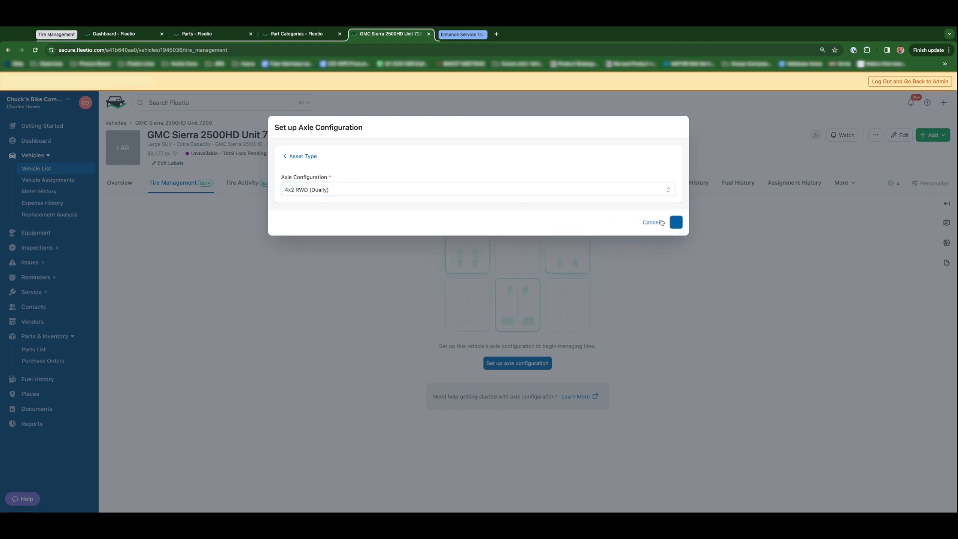
pyautogui.click(675, 222)
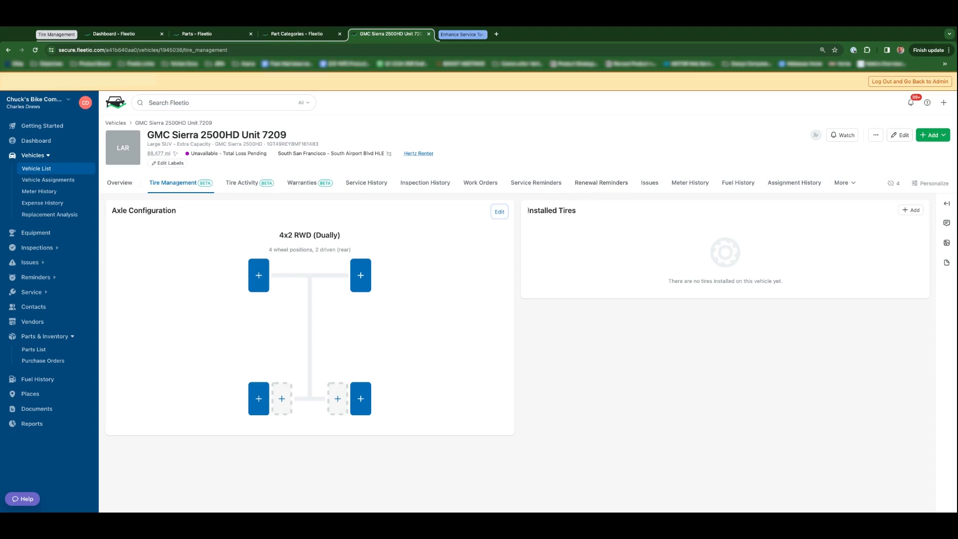
pyautogui.moveTo(334, 282)
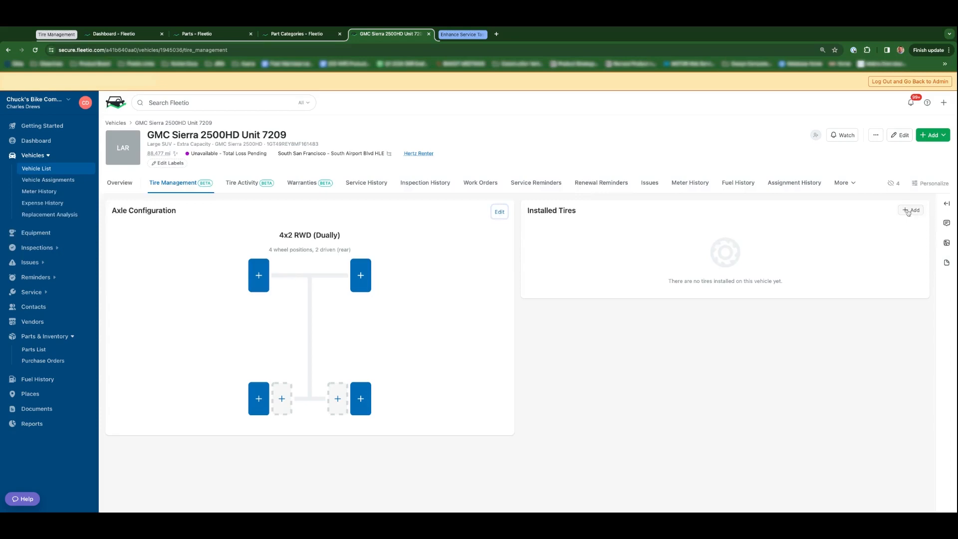
pyautogui.click(910, 210)
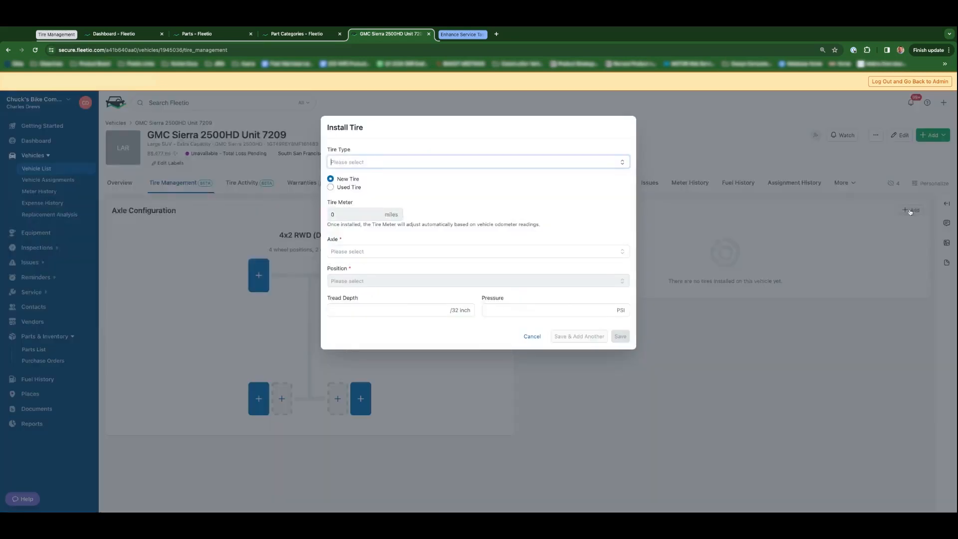
pyautogui.moveTo(377, 252)
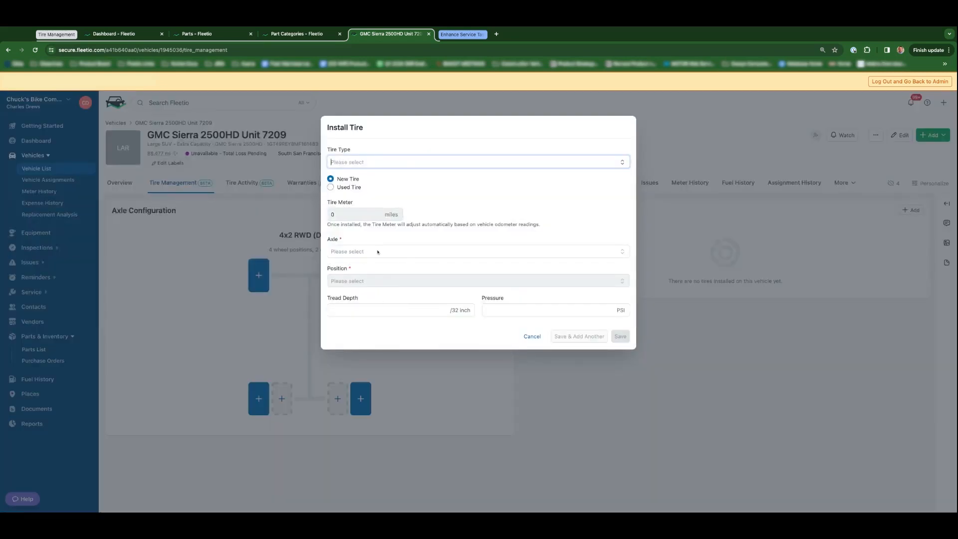
pyautogui.click(531, 335)
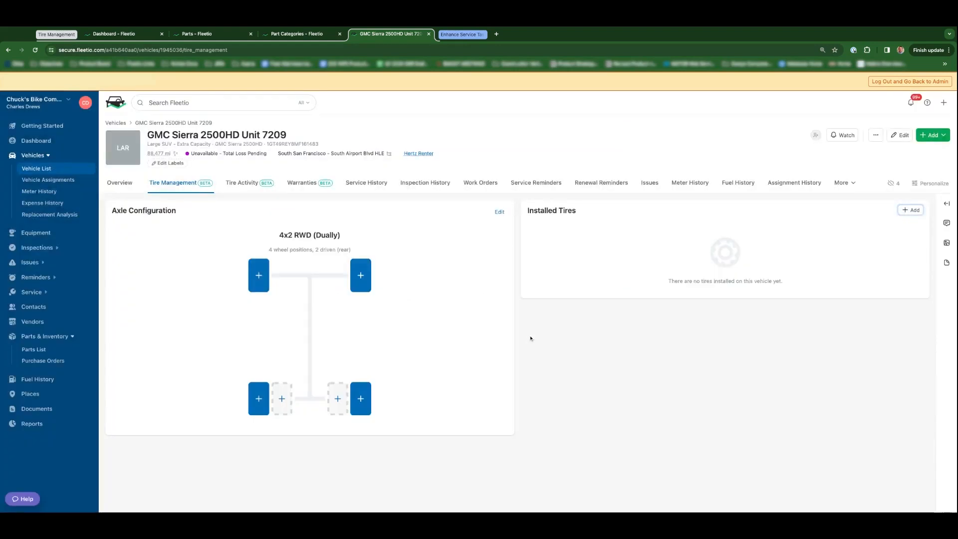
# - Choose the GEOLANDAR X-CV tire type for the right front position, keeping it a New Tire
pyautogui.click(360, 275)
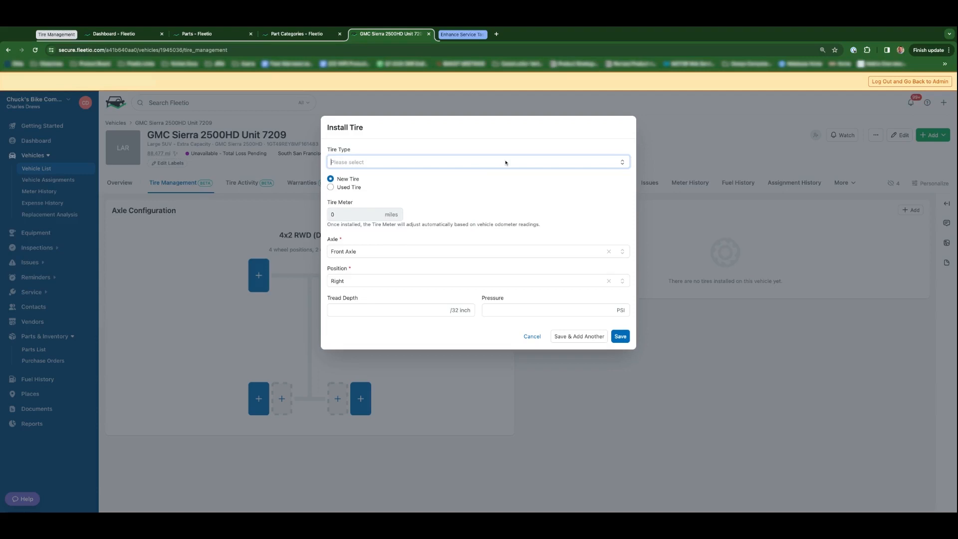
pyautogui.click(479, 162)
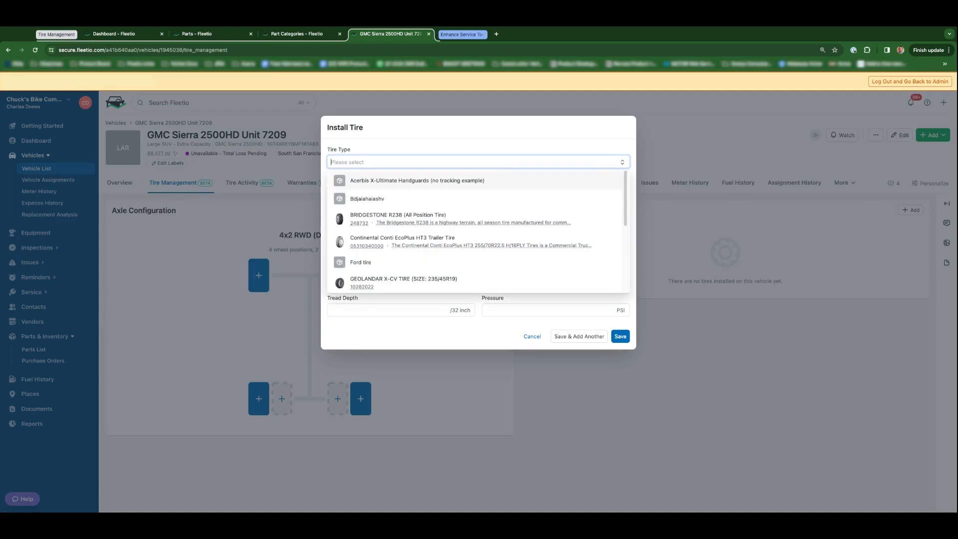
pyautogui.click(403, 282)
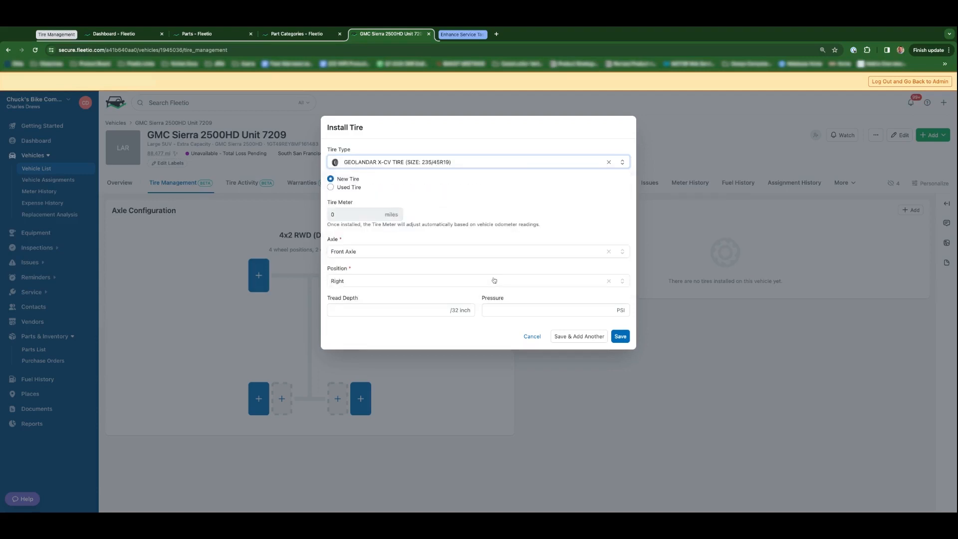
pyautogui.moveTo(497, 193)
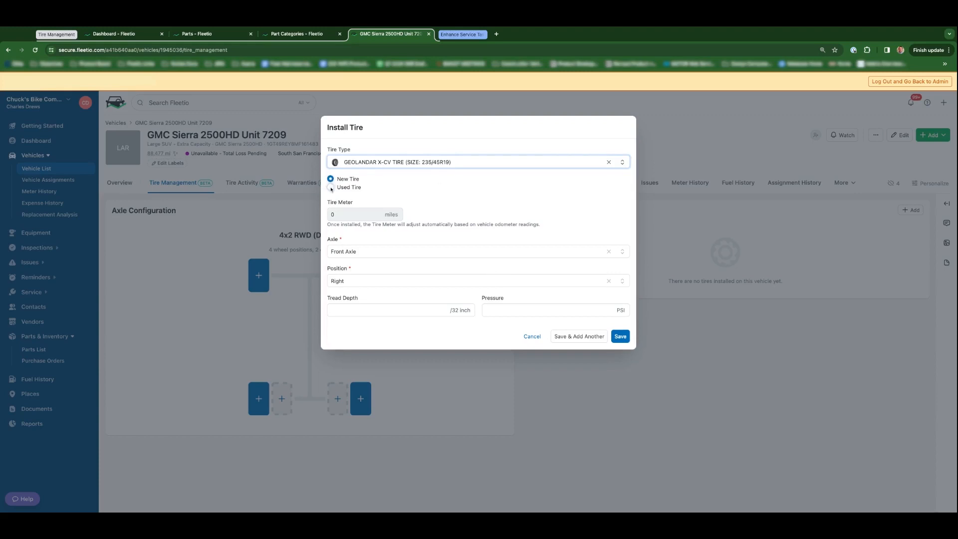
pyautogui.click(330, 187)
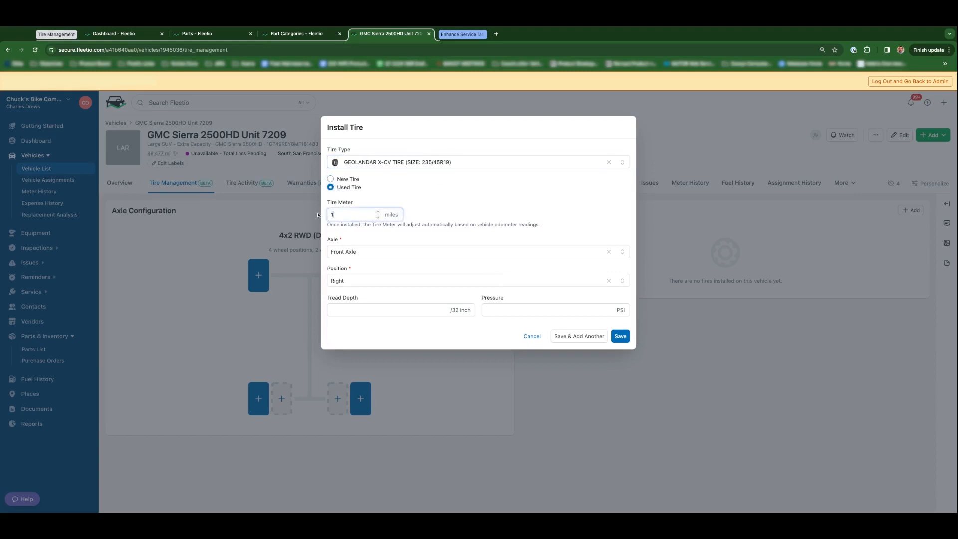
pyautogui.write('1500')
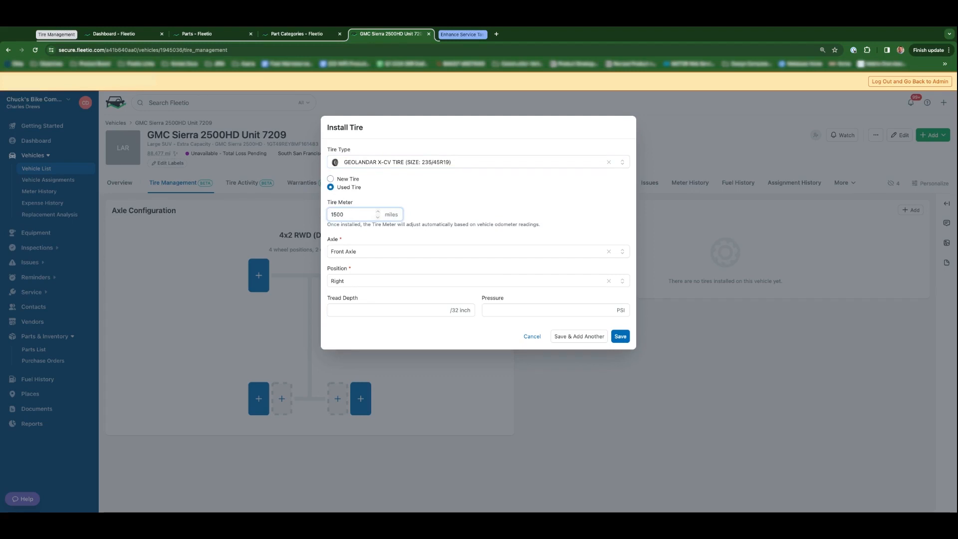
pyautogui.tripleClick(353, 214)
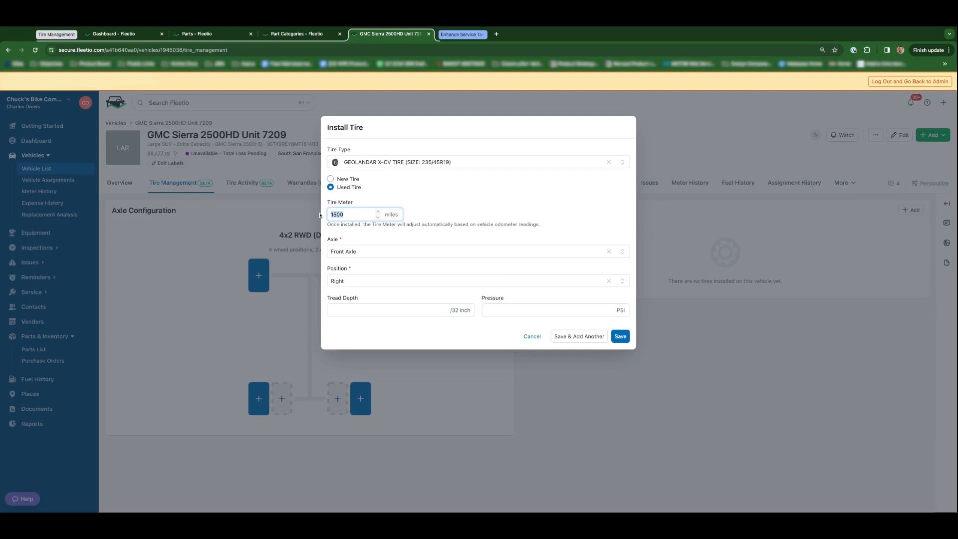
pyautogui.click(330, 179)
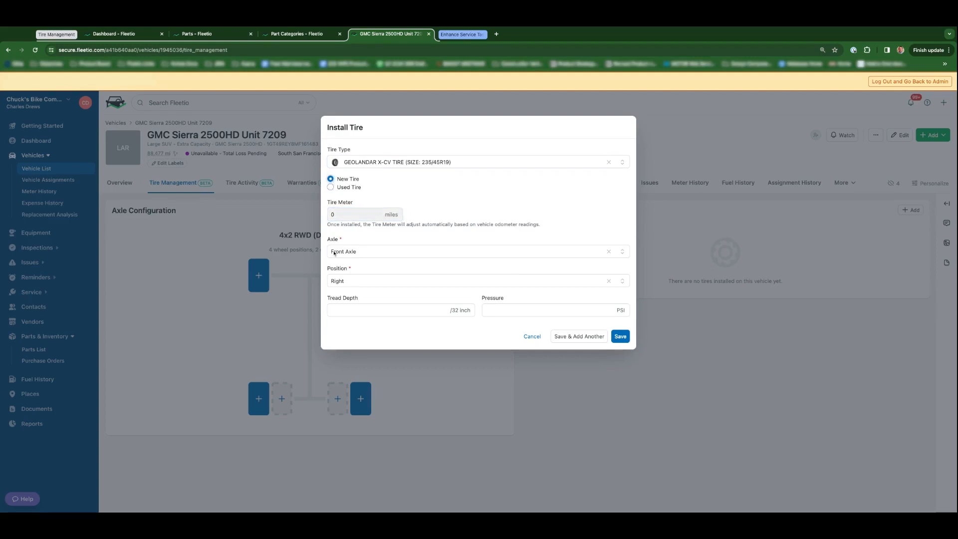
# - Enter 21/32 tread depth and 60 PSI pressure and save the installation
pyautogui.click(397, 309)
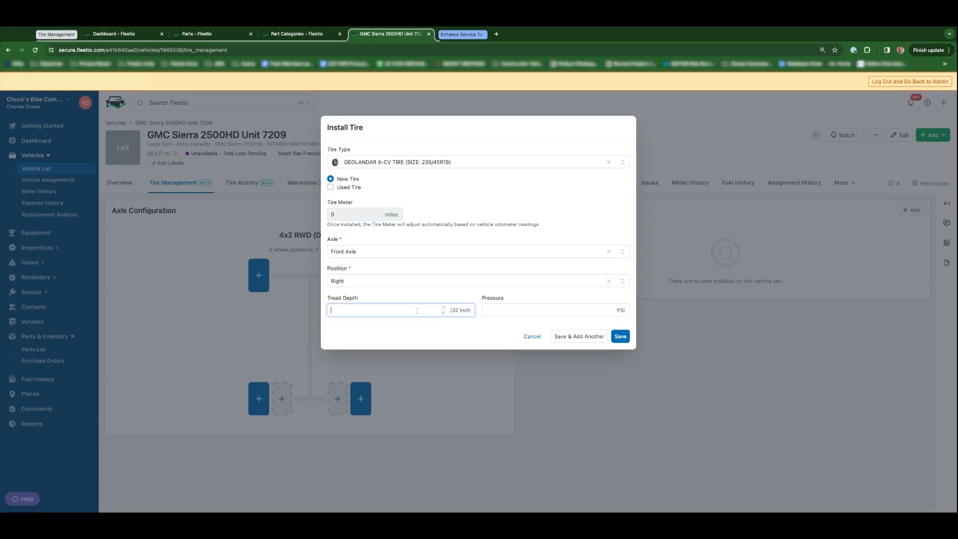
pyautogui.write('21')
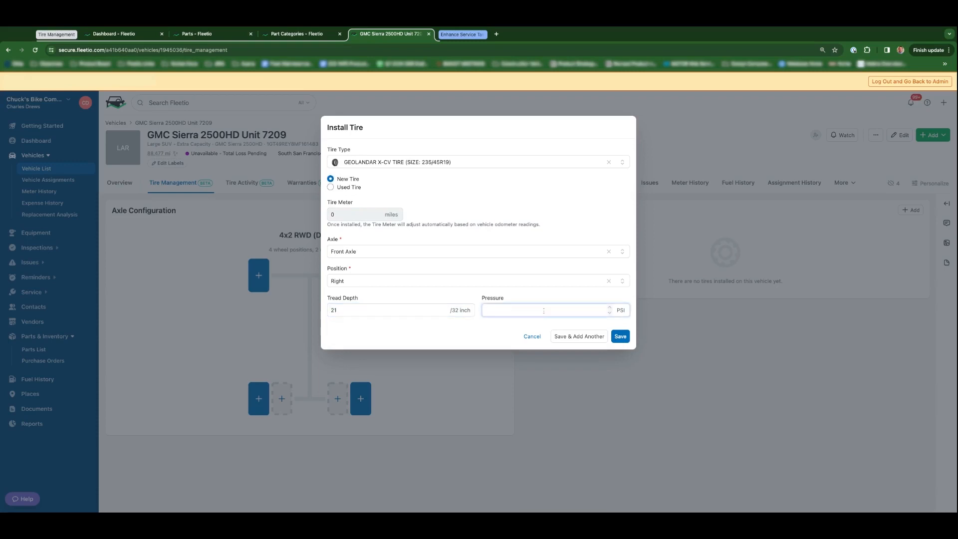
pyautogui.write('50')
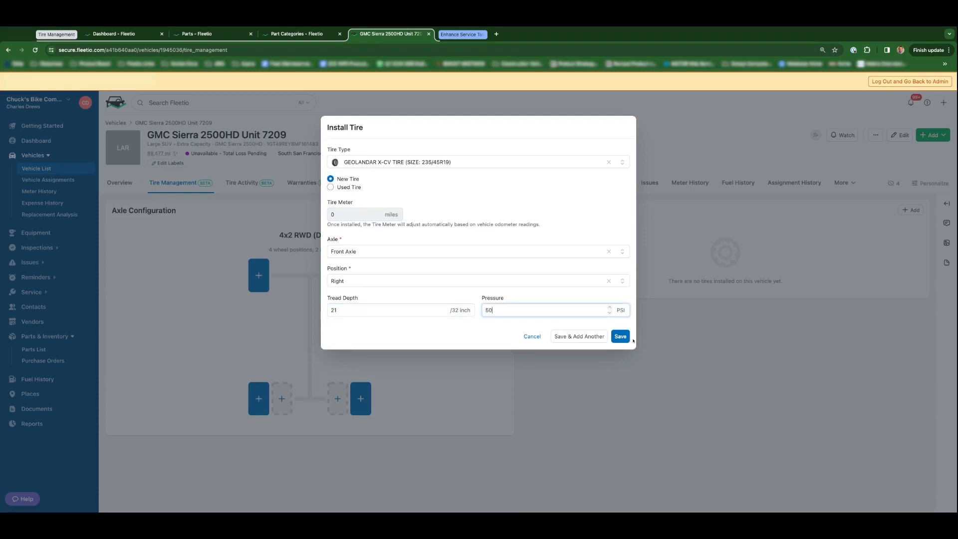
pyautogui.write('60')
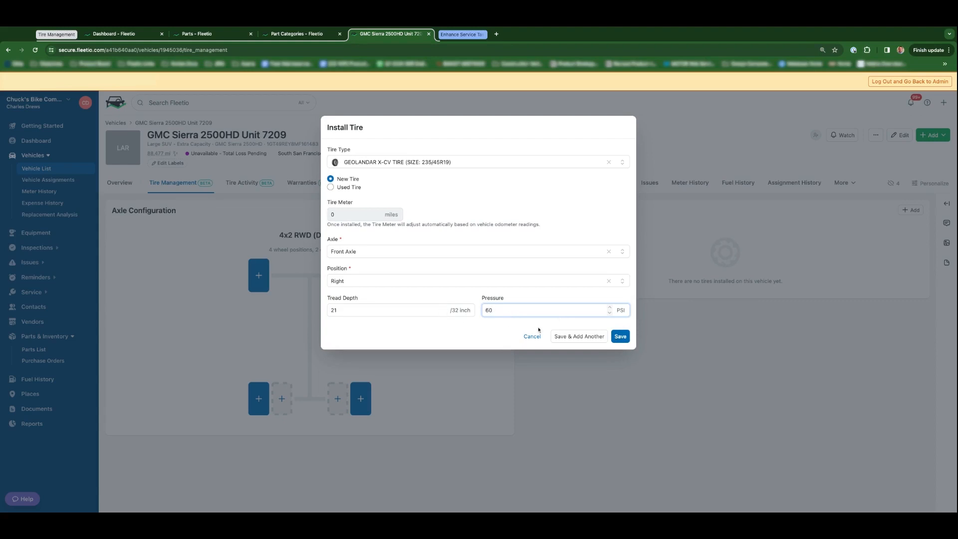
pyautogui.click(618, 336)
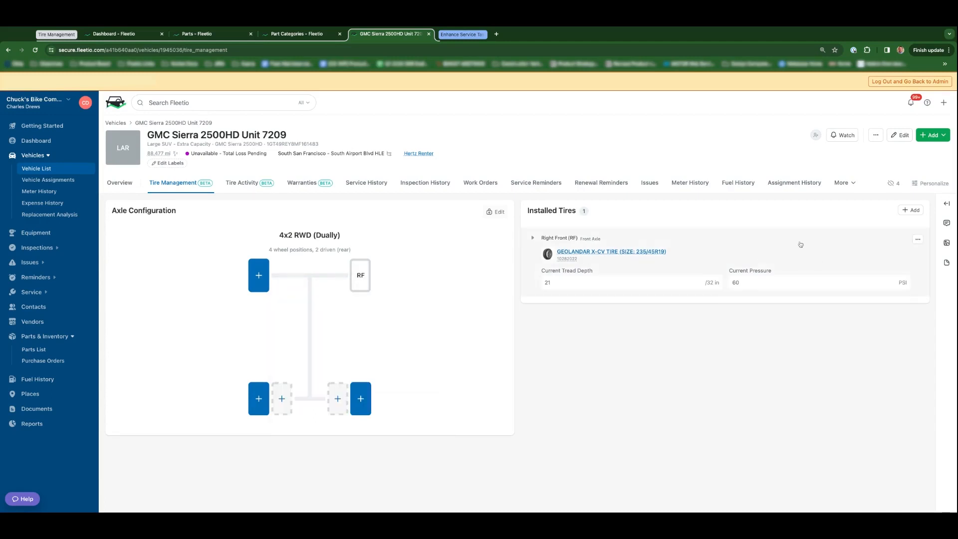
pyautogui.moveTo(833, 261)
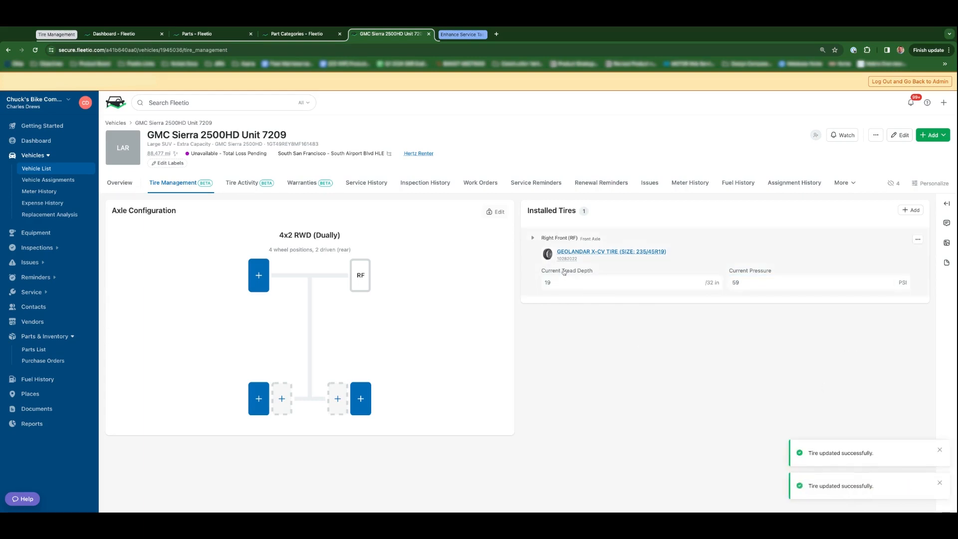
# - Switch to Unit 7209's Tire Activity history
pyautogui.click(242, 182)
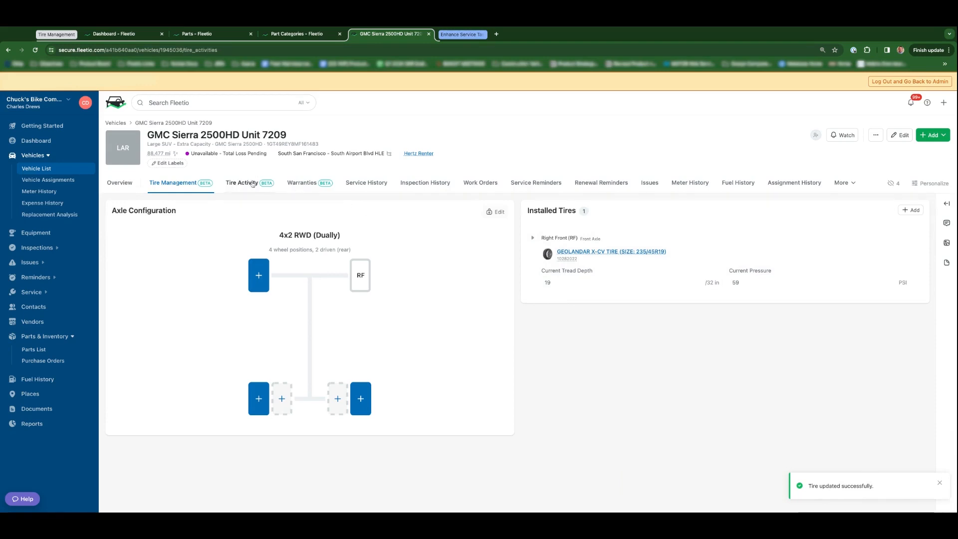
# - Review the Installation entry in the Tire Activity log, then return to Tire Management
pyautogui.click(241, 182)
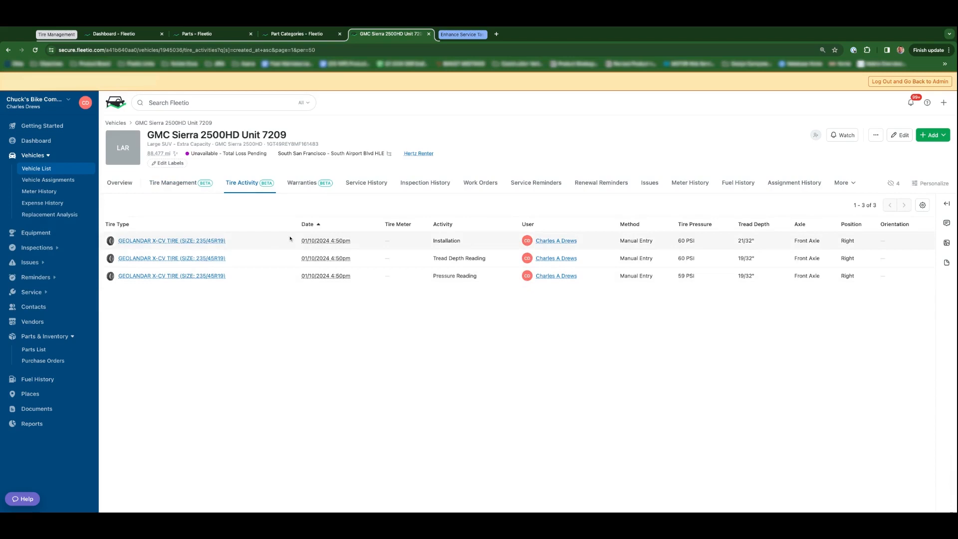
pyautogui.doubleClick(446, 240)
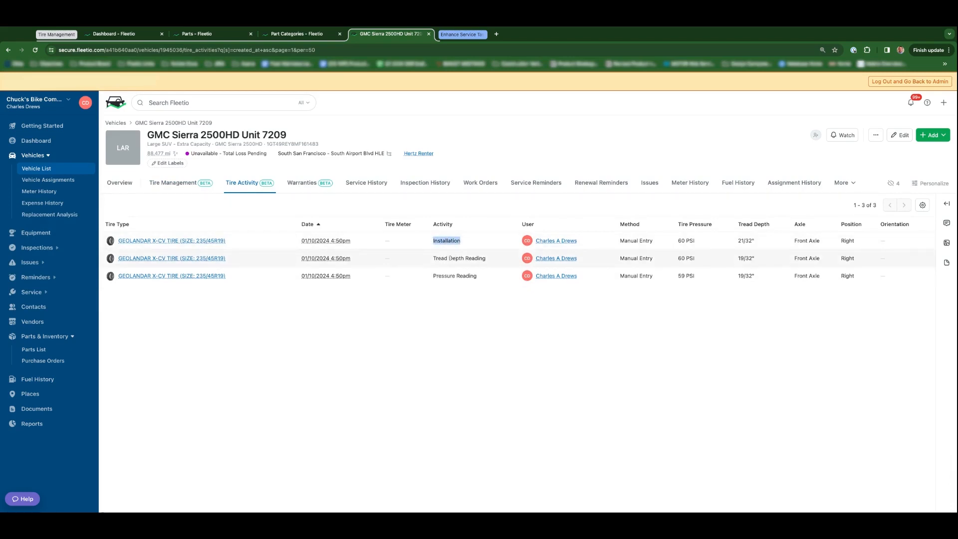
pyautogui.moveTo(538, 300)
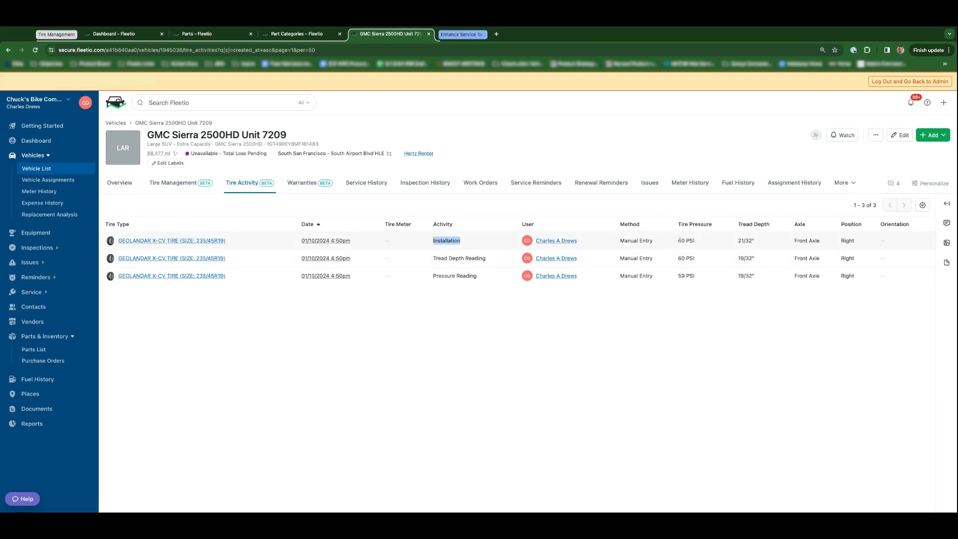
pyautogui.moveTo(794, 244)
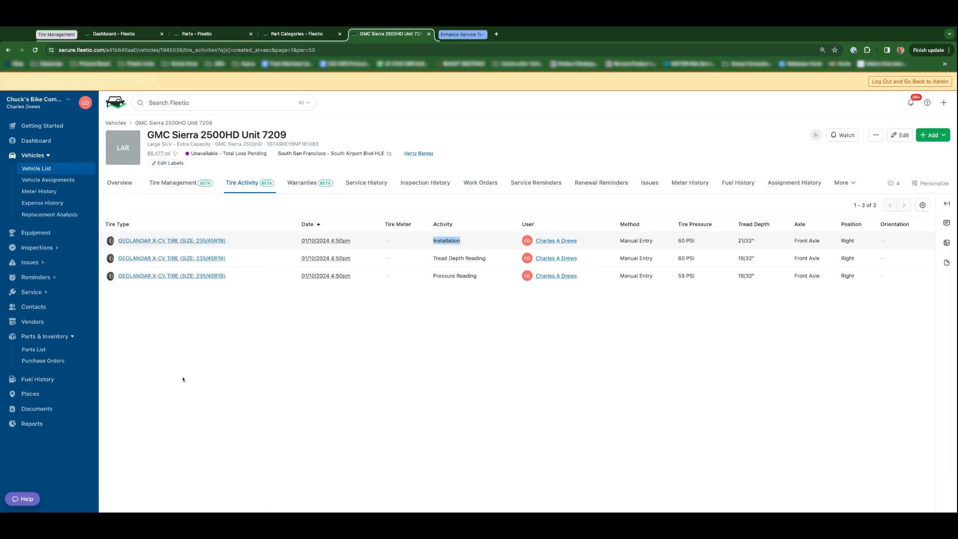
pyautogui.moveTo(233, 325)
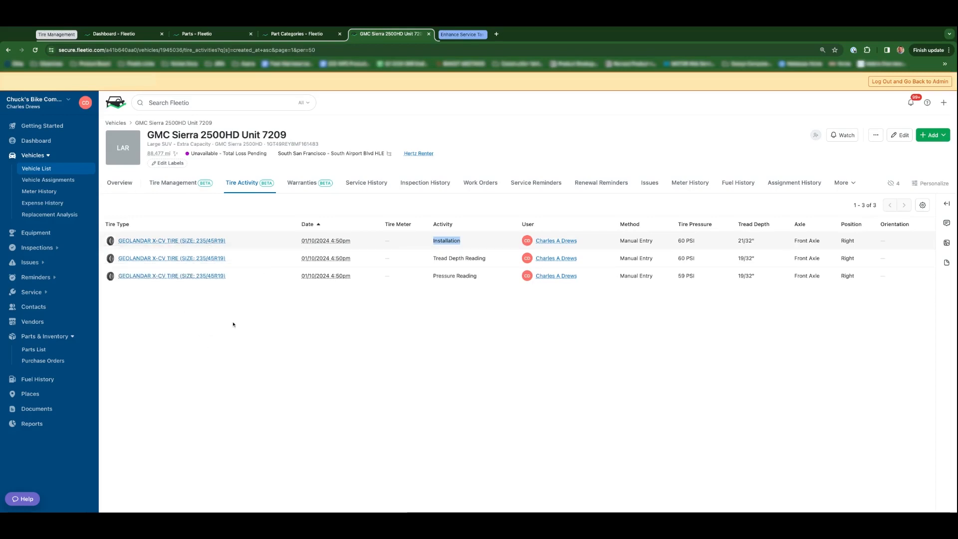
pyautogui.click(174, 182)
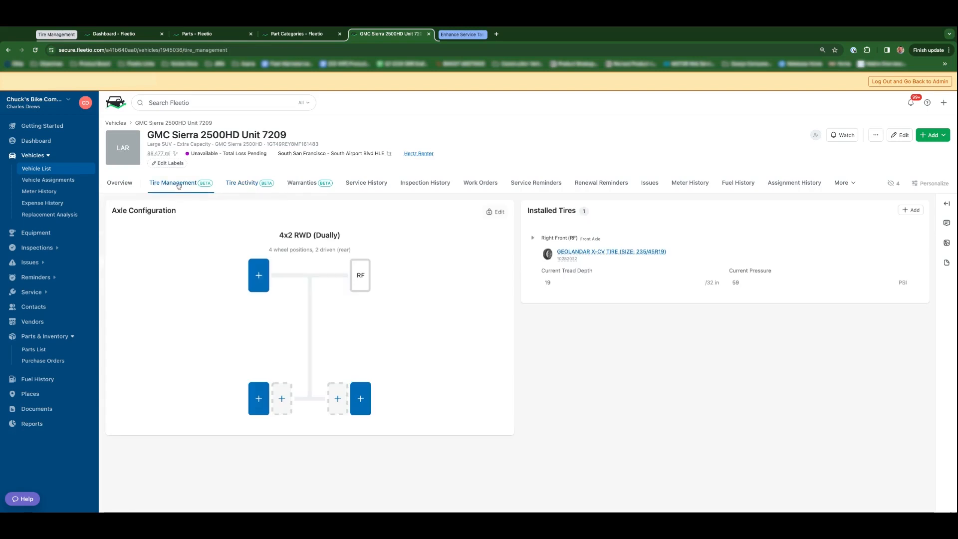
pyautogui.moveTo(581, 281)
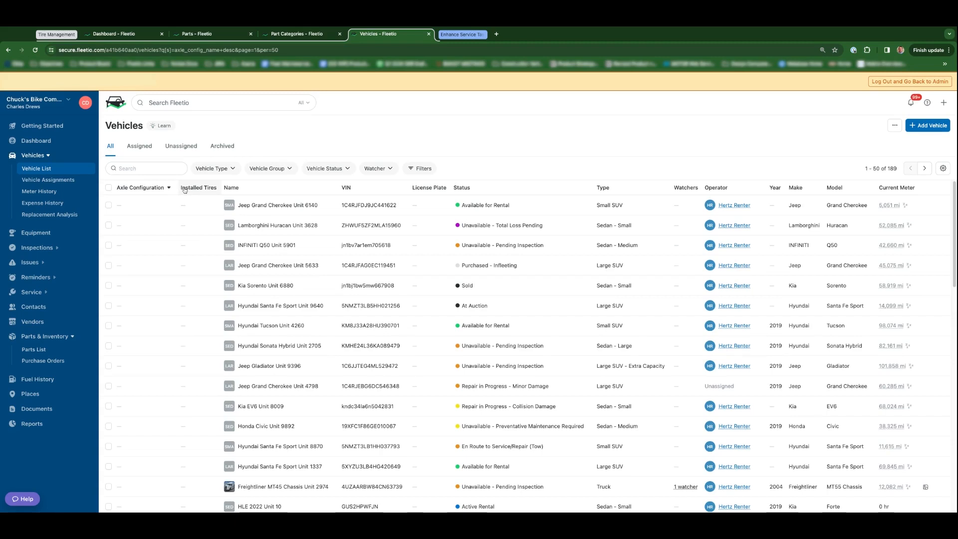
pyautogui.moveTo(185, 190)
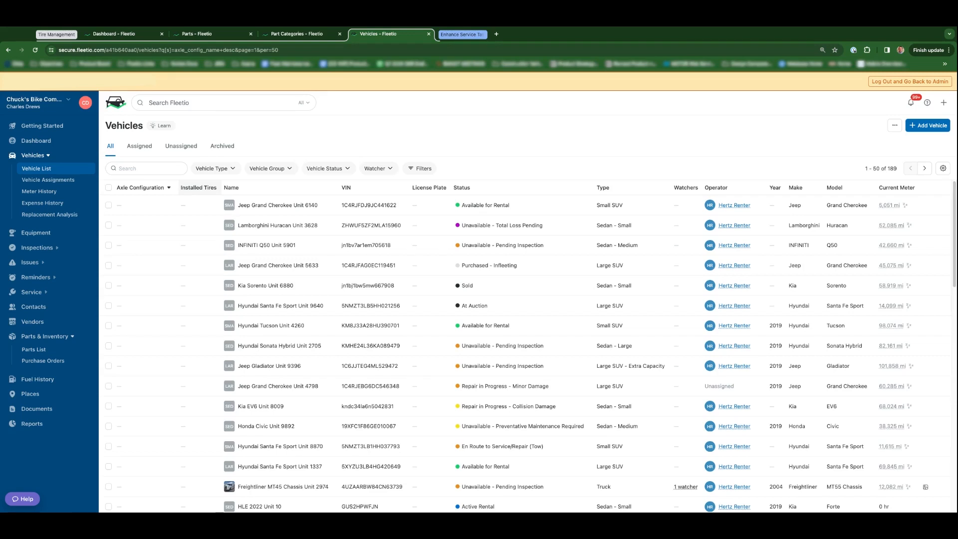
# - Filter vehicles by Make Ford and Model Transit Passenger, apply, and close the filters
pyautogui.click(419, 169)
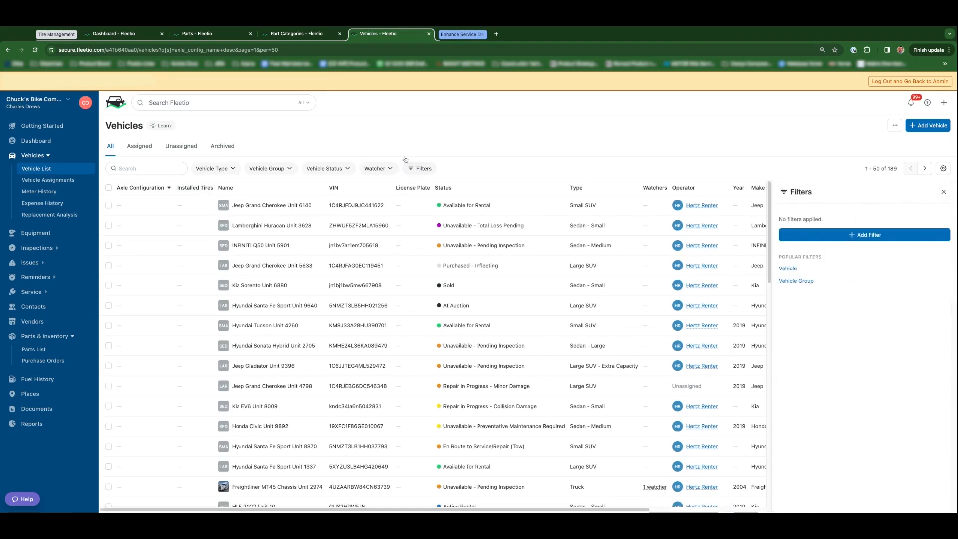
pyautogui.moveTo(865, 235)
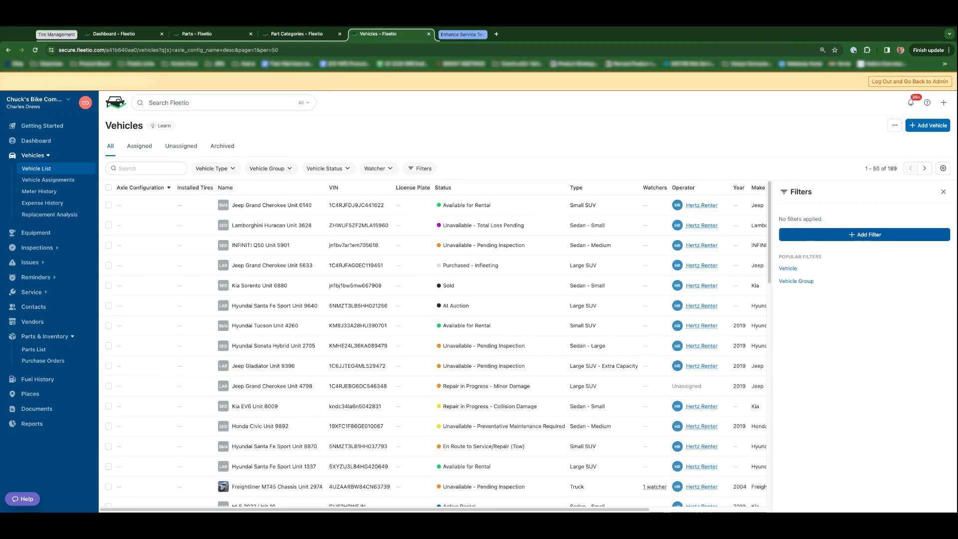
pyautogui.click(863, 234)
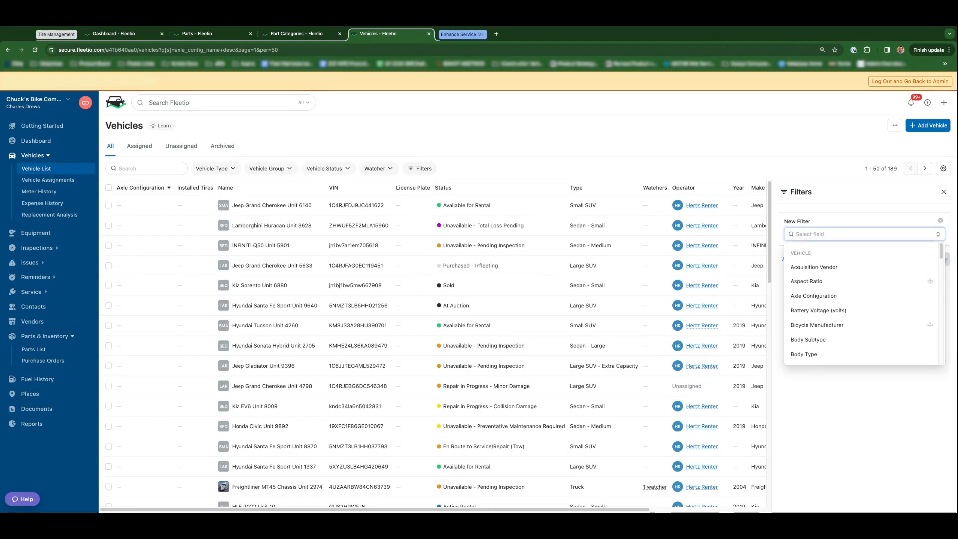
pyautogui.write('mk')
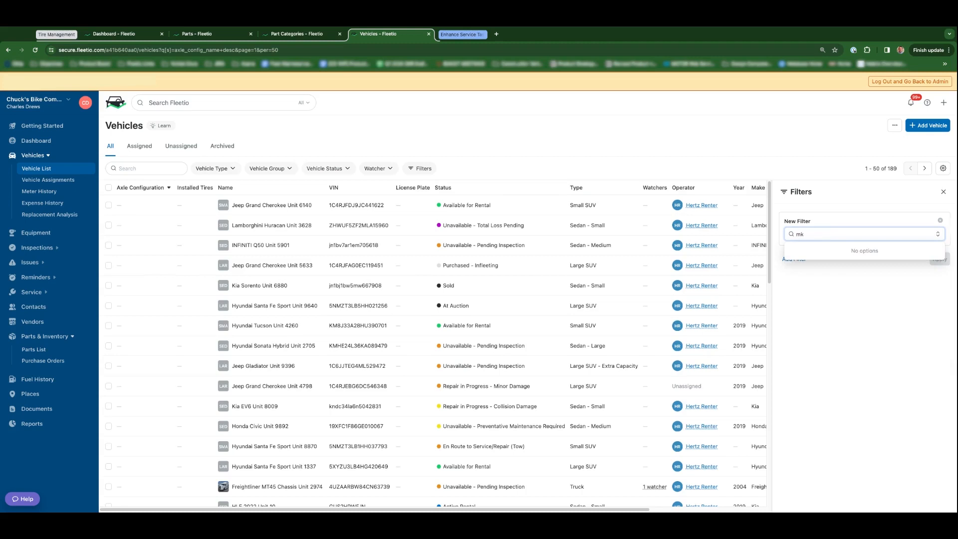
pyautogui.write('ake')
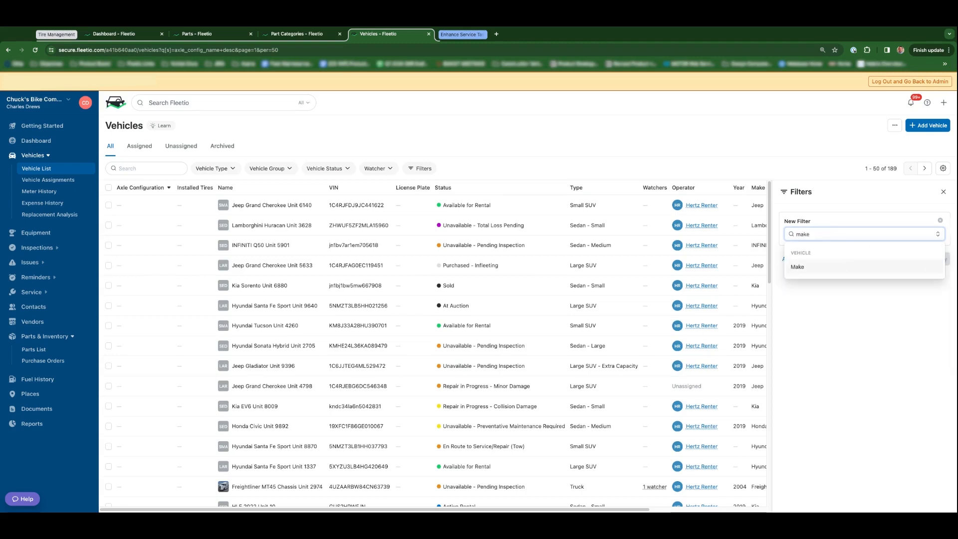
pyautogui.click(797, 267)
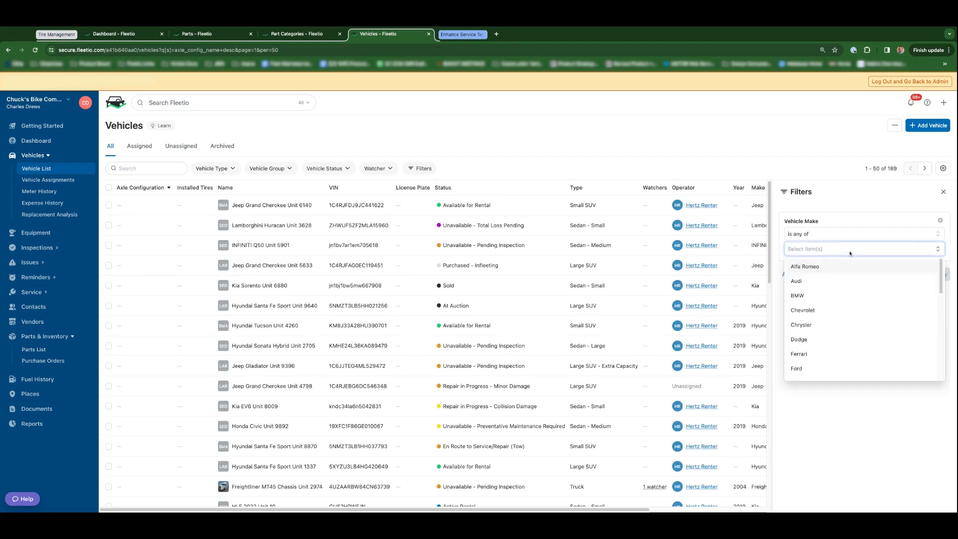
pyautogui.click(796, 368)
pyautogui.write('model')
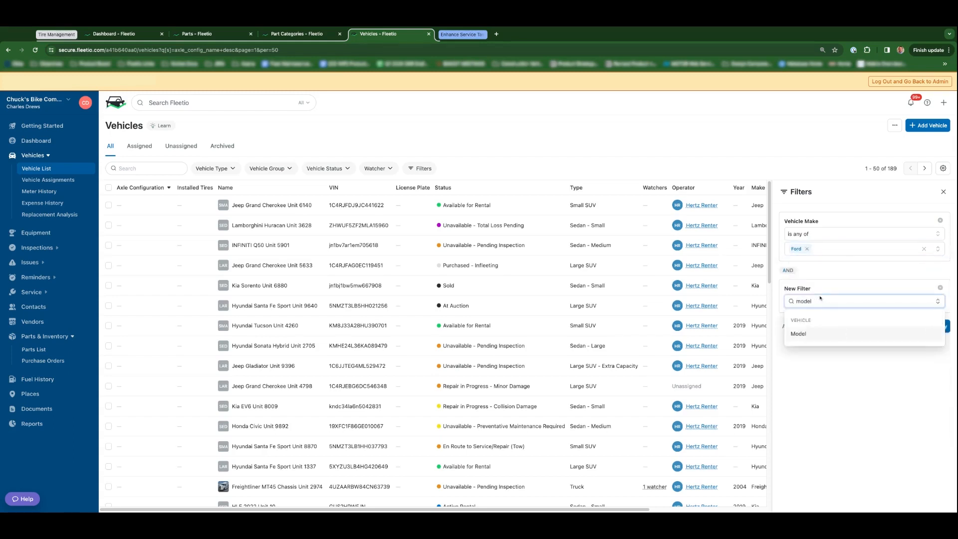
pyautogui.click(798, 334)
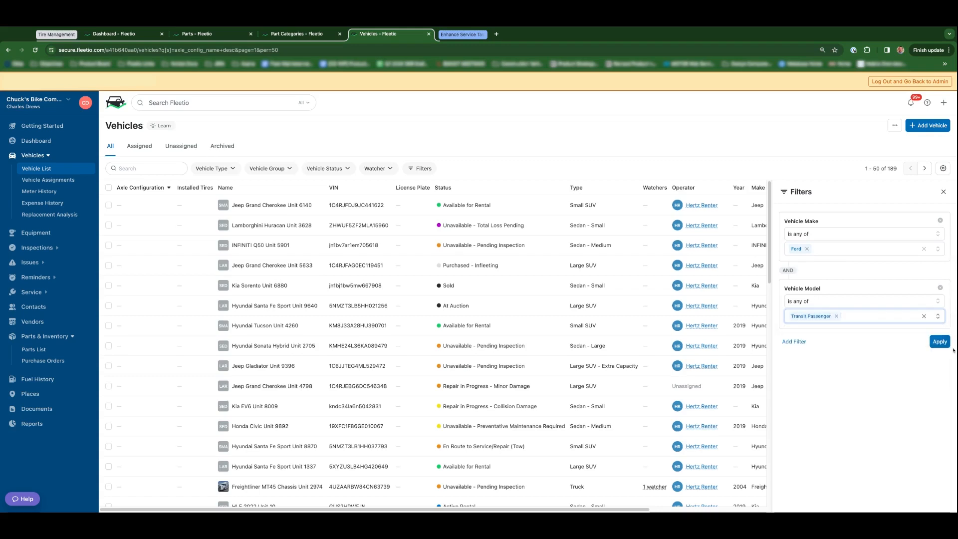
pyautogui.click(939, 341)
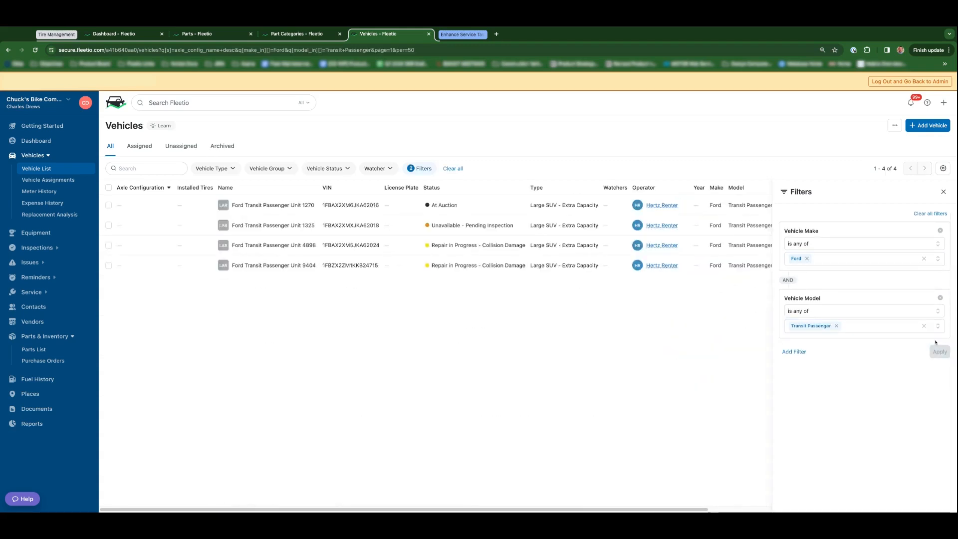
pyautogui.click(944, 192)
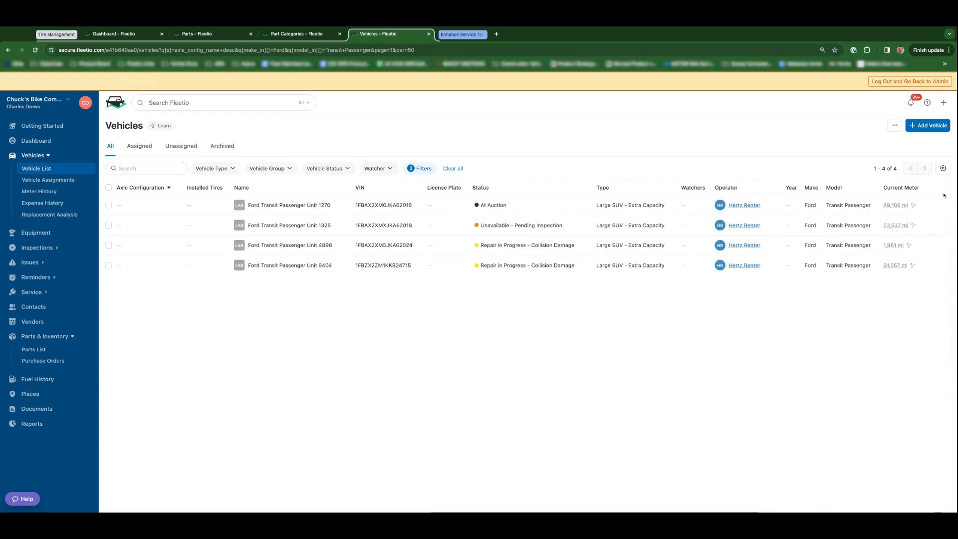
# - Bulk-update the four selected Ford Transit Passenger vehicles' Axle Configuration to 4x2 RWD
pyautogui.click(108, 187)
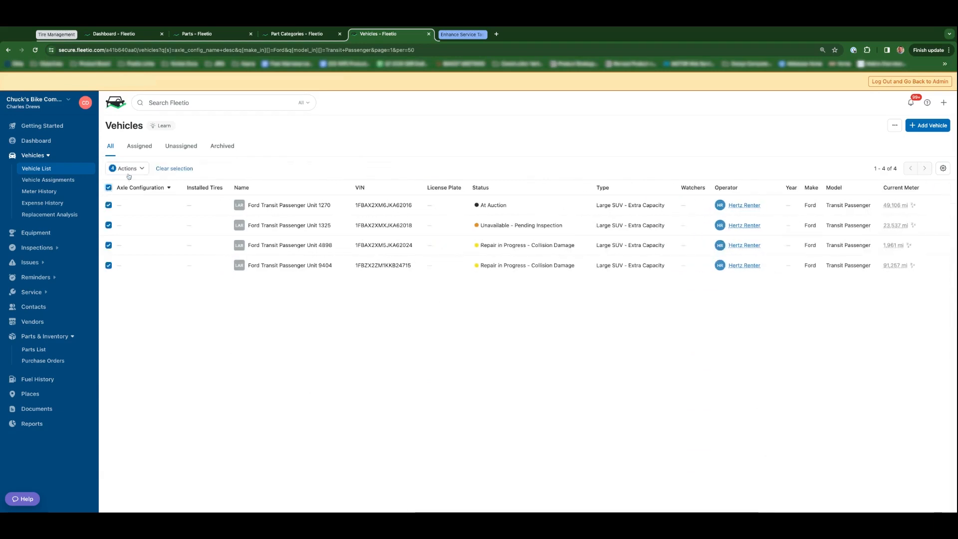
pyautogui.click(126, 169)
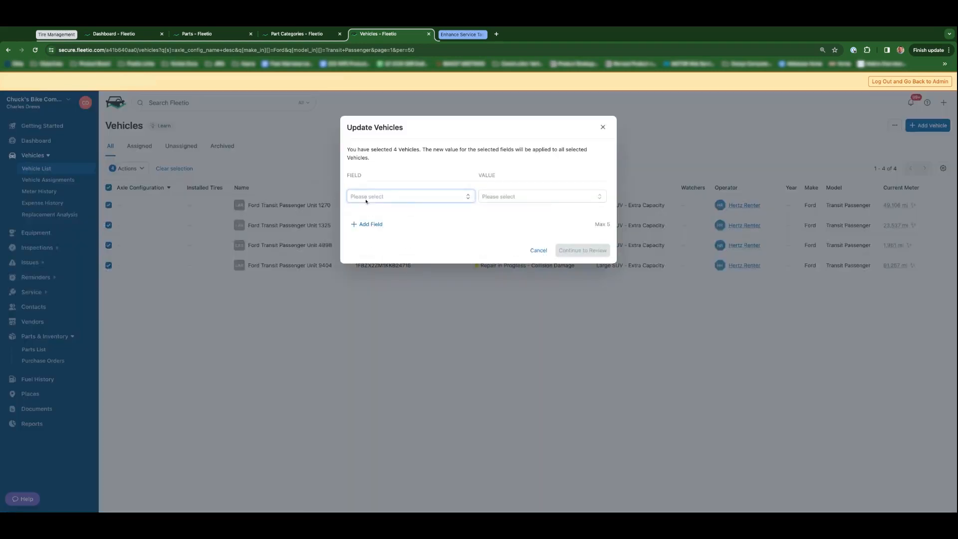
pyautogui.click(409, 196)
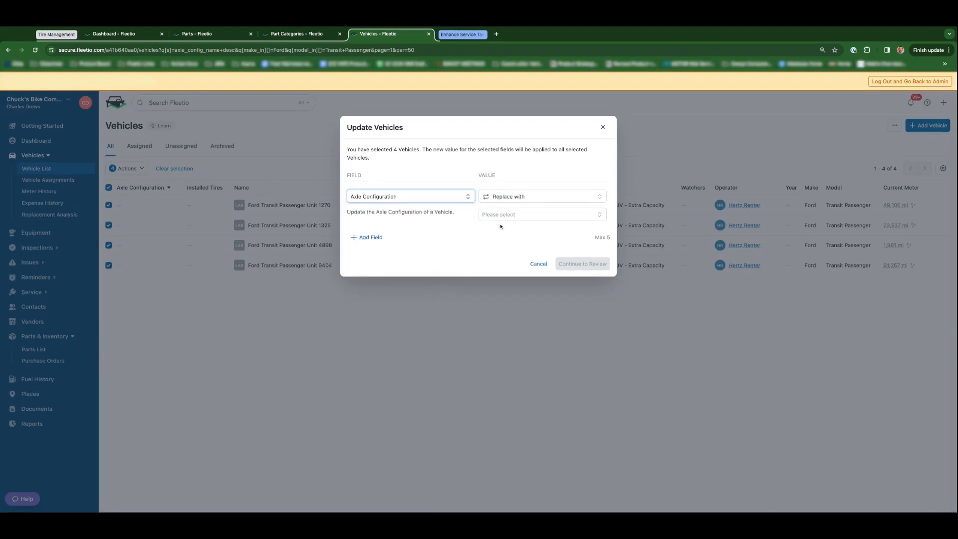
pyautogui.click(540, 214)
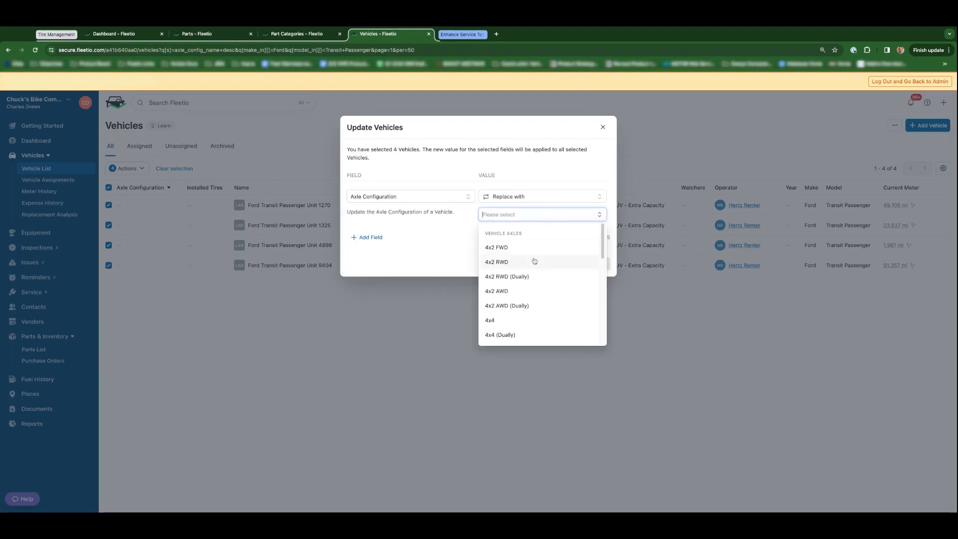
pyautogui.click(497, 262)
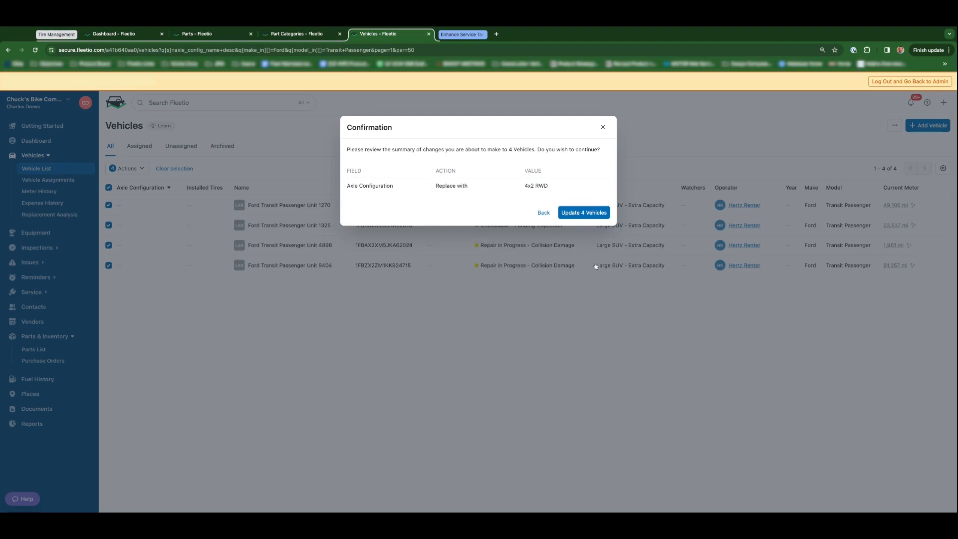
pyautogui.click(582, 212)
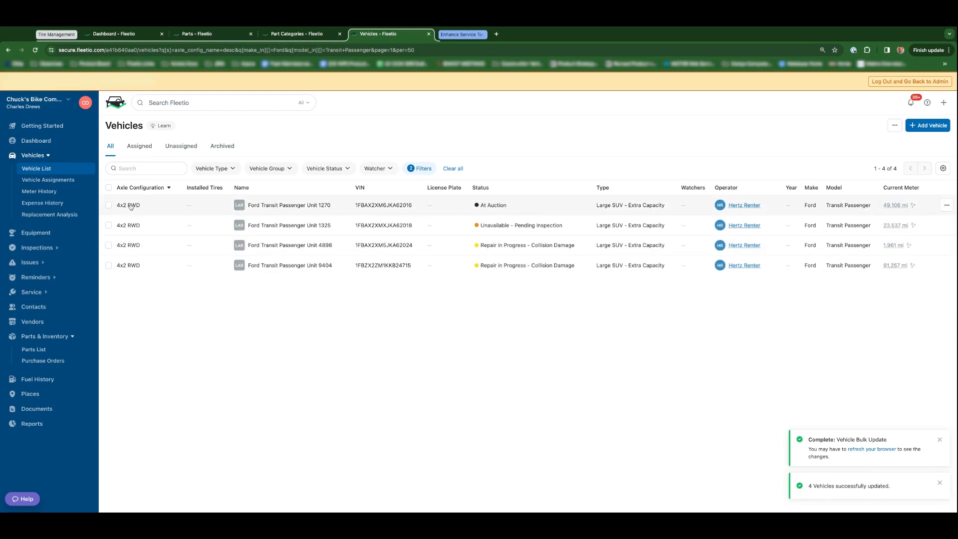
pyautogui.click(289, 204)
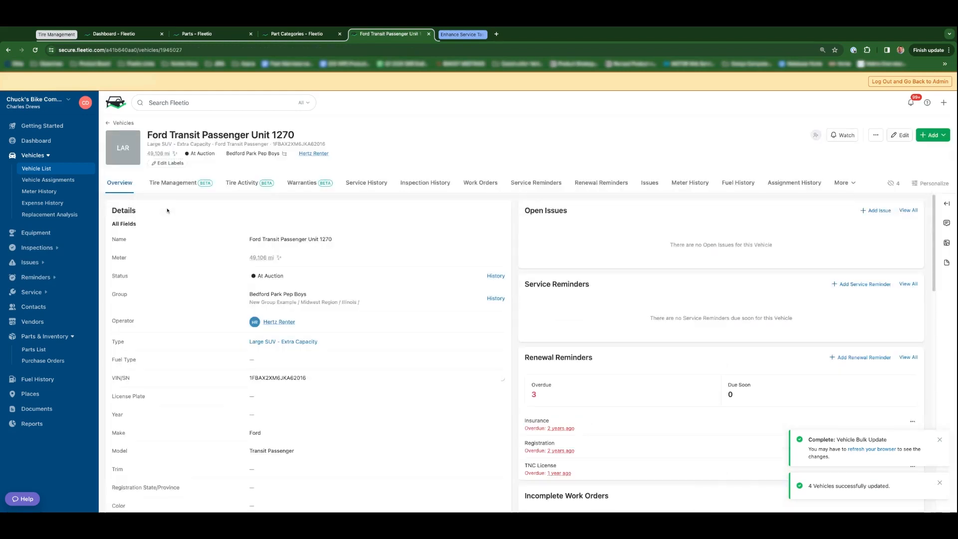
pyautogui.click(173, 183)
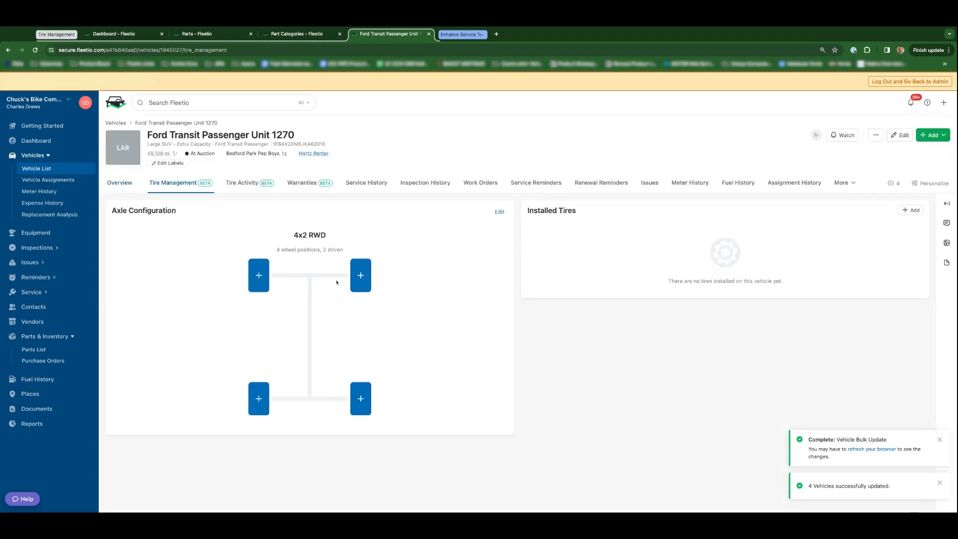
pyautogui.click(36, 169)
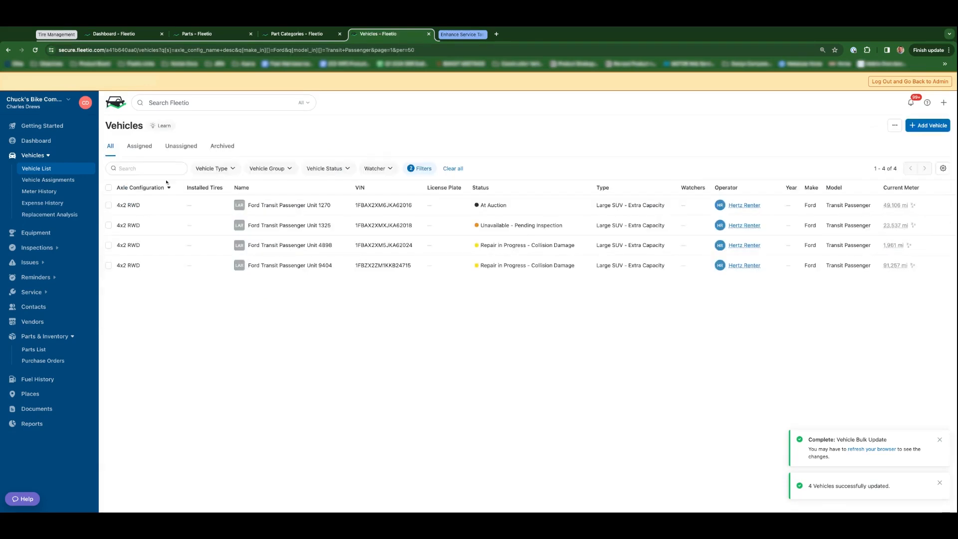
pyautogui.moveTo(273, 188)
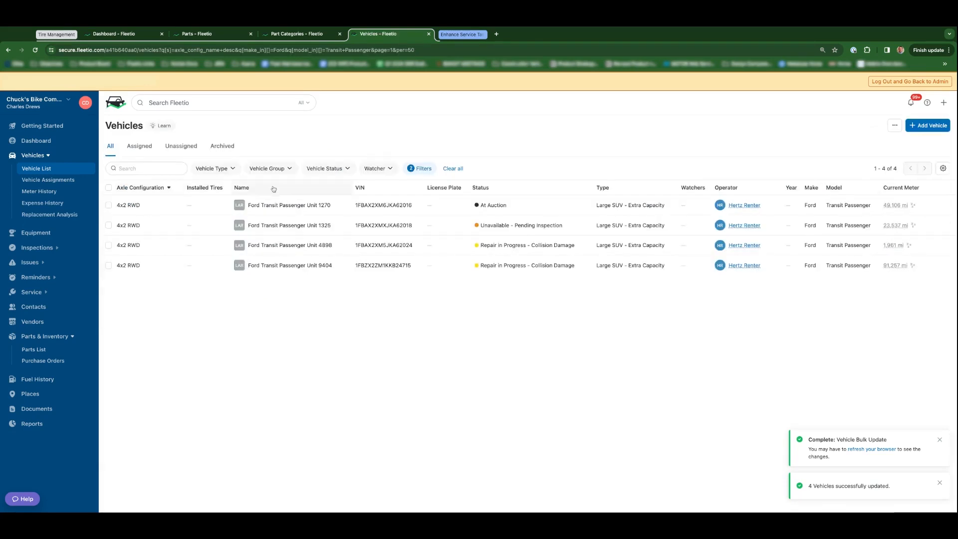
# - Sort vehicles by Installed Tires descending and scroll down the list
pyautogui.click(190, 188)
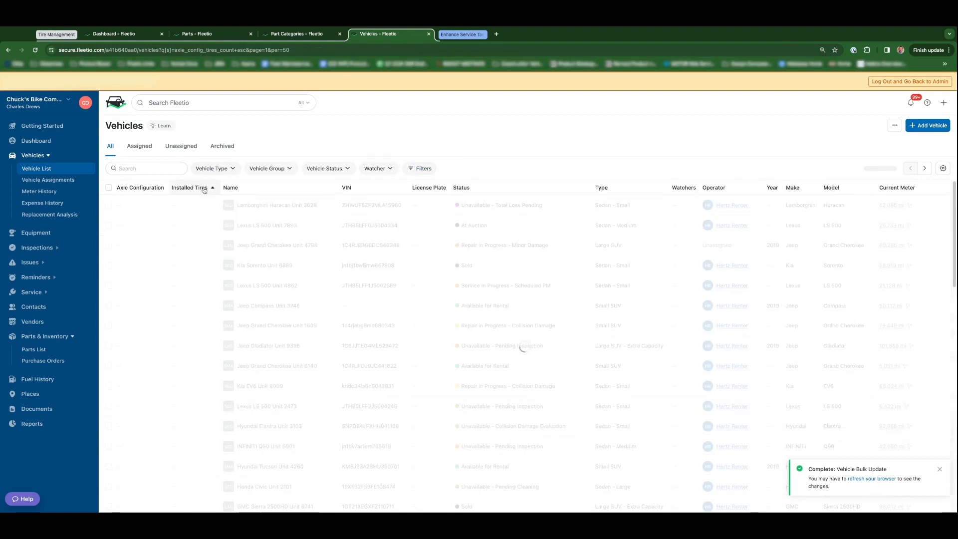
pyautogui.click(190, 187)
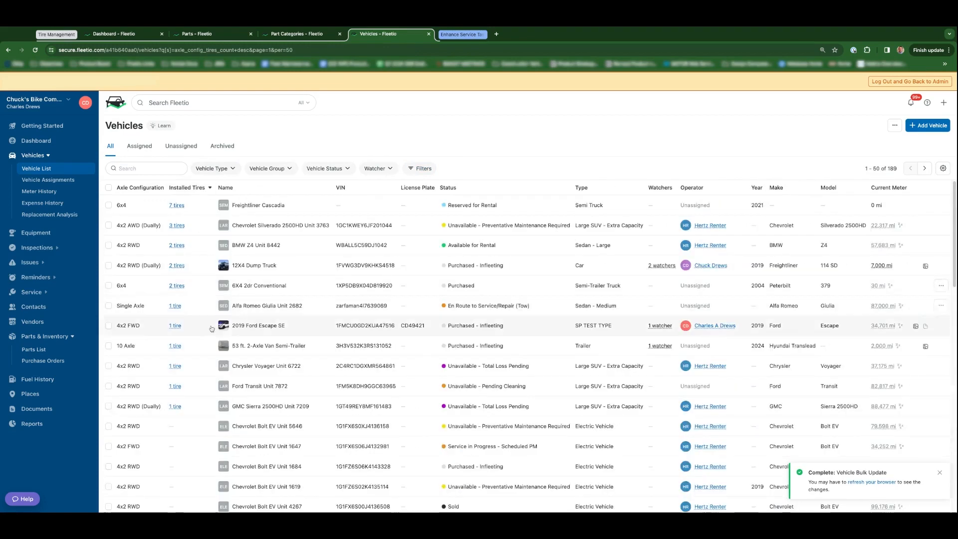
pyautogui.scroll(-3)
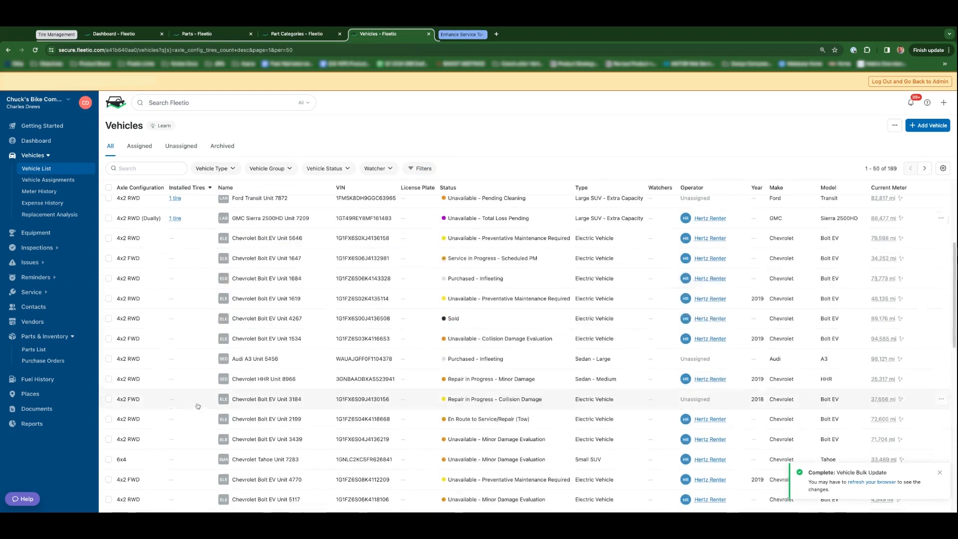
pyautogui.moveTo(181, 237)
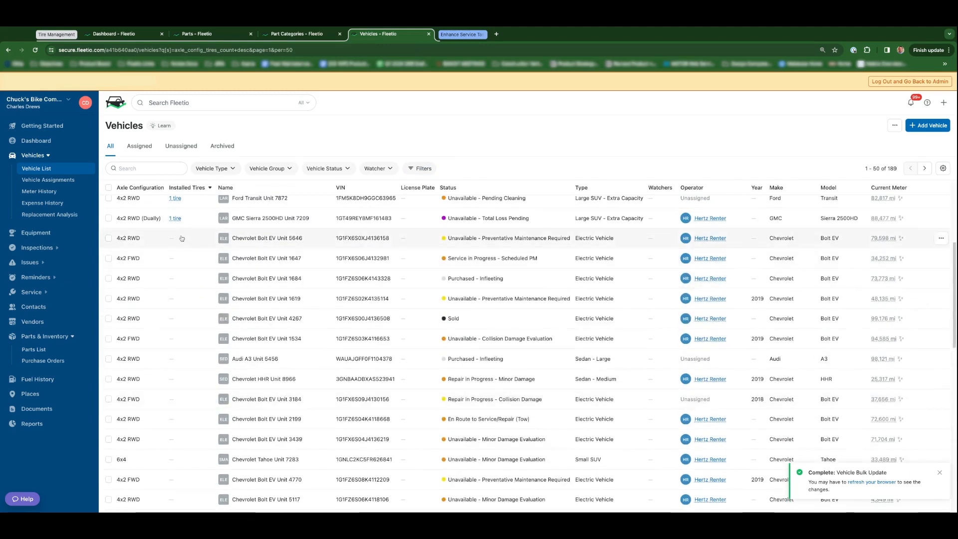
pyautogui.moveTo(173, 241)
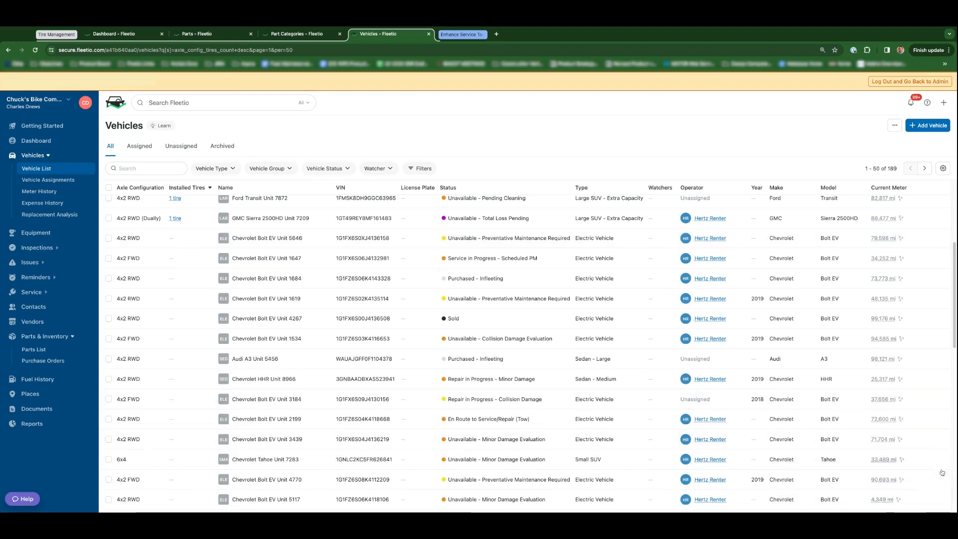
pyautogui.moveTo(177, 240)
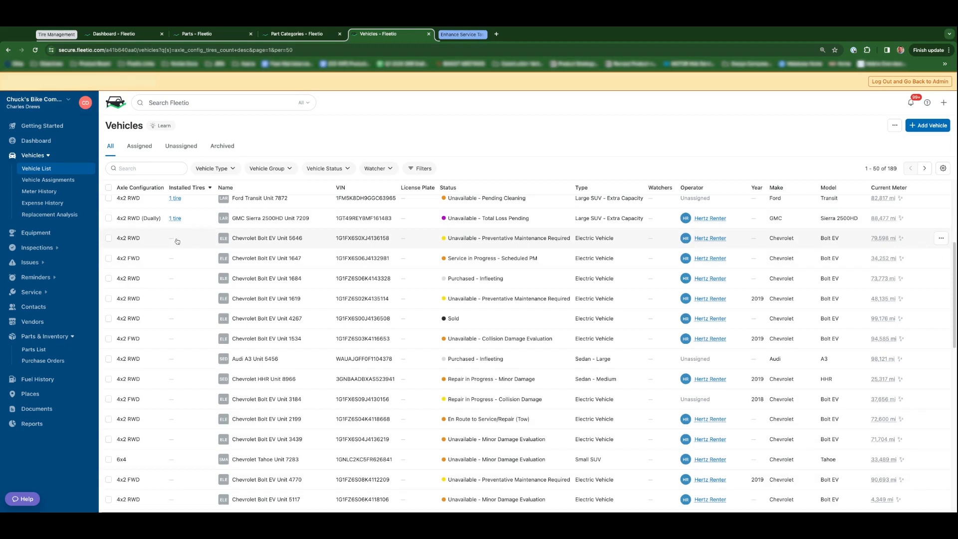